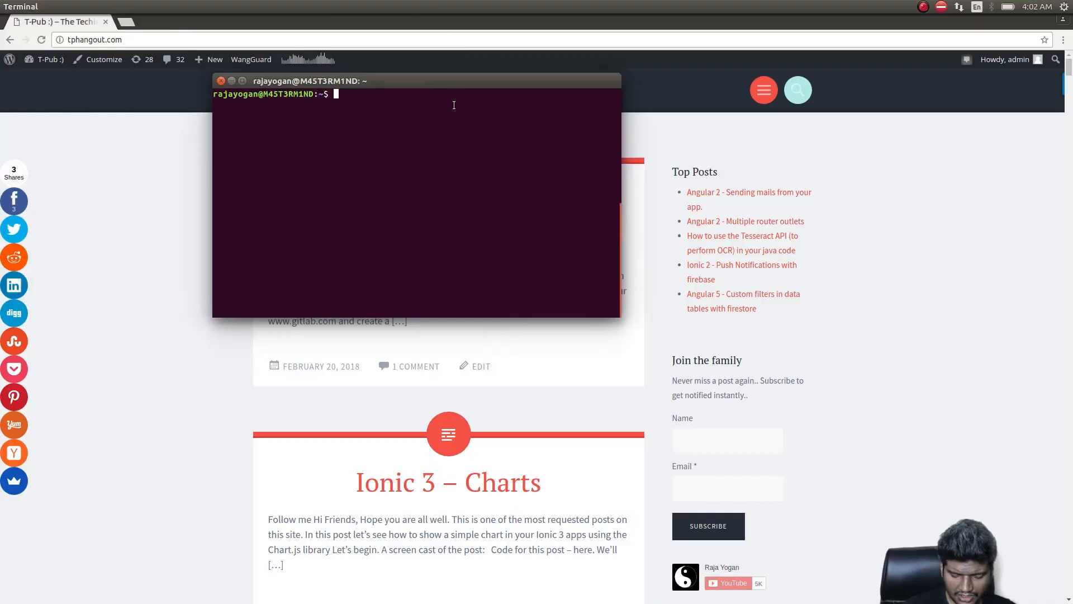
# - Create a blank Ionic app named 'capacitor', declining Cordova integration
pyautogui.write('ionic start c')
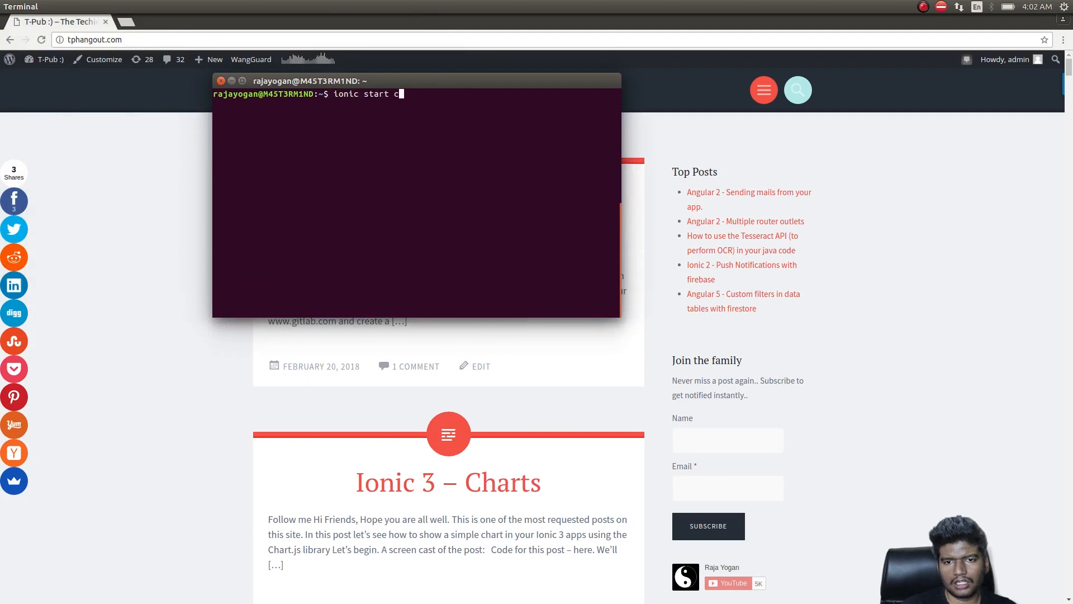
pyautogui.write('apacitor')
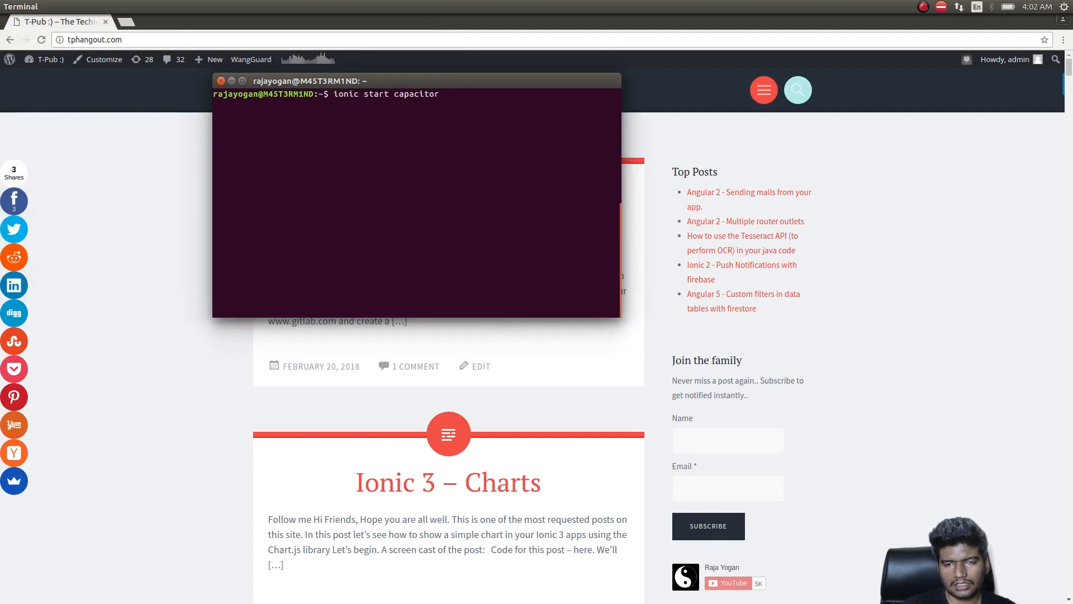
pyautogui.write('blank')
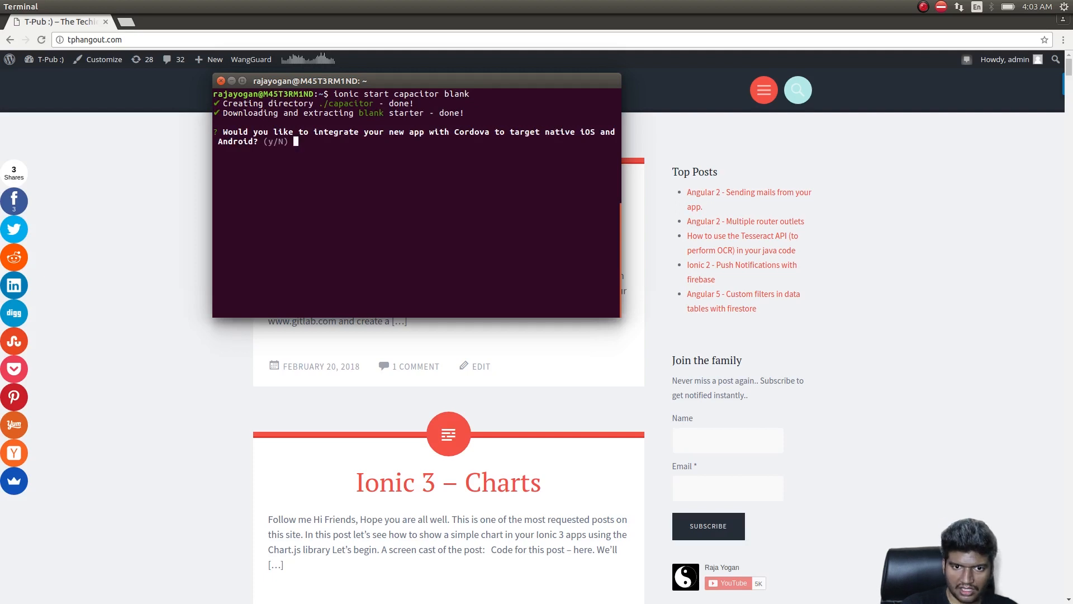
pyautogui.write('N')
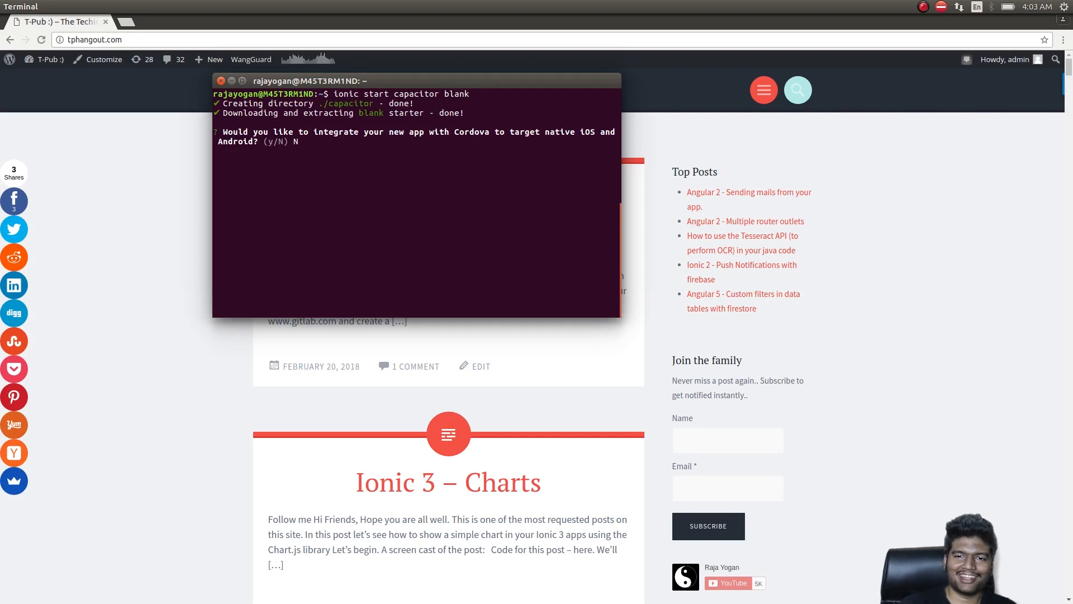
pyautogui.press('Enter')
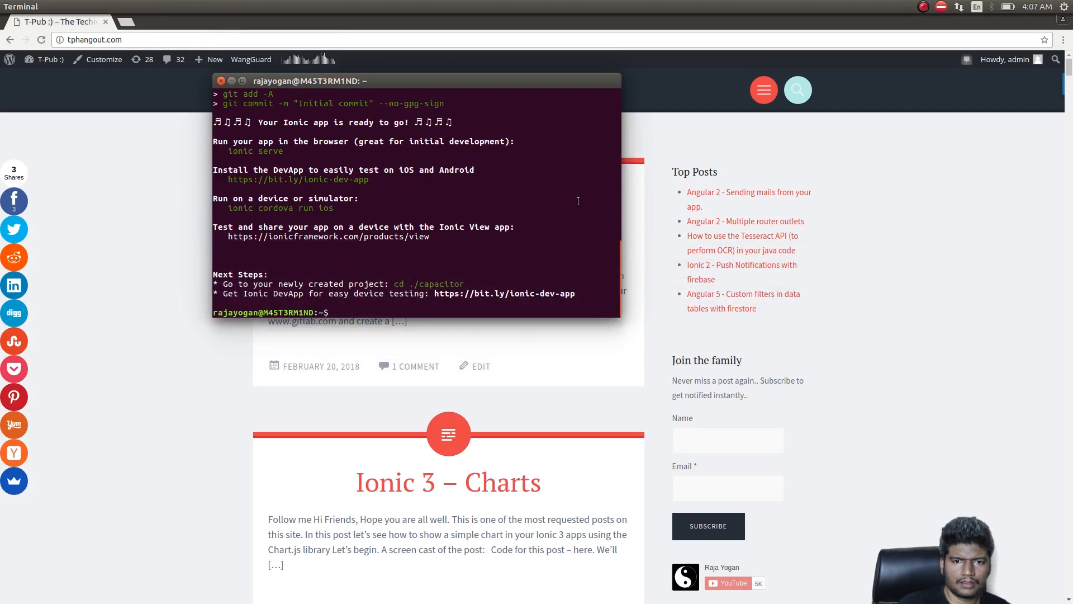
# - Enter the capacitor folder, build it, and install the Capacitor CLI and core packages
pyautogui.write('cd')
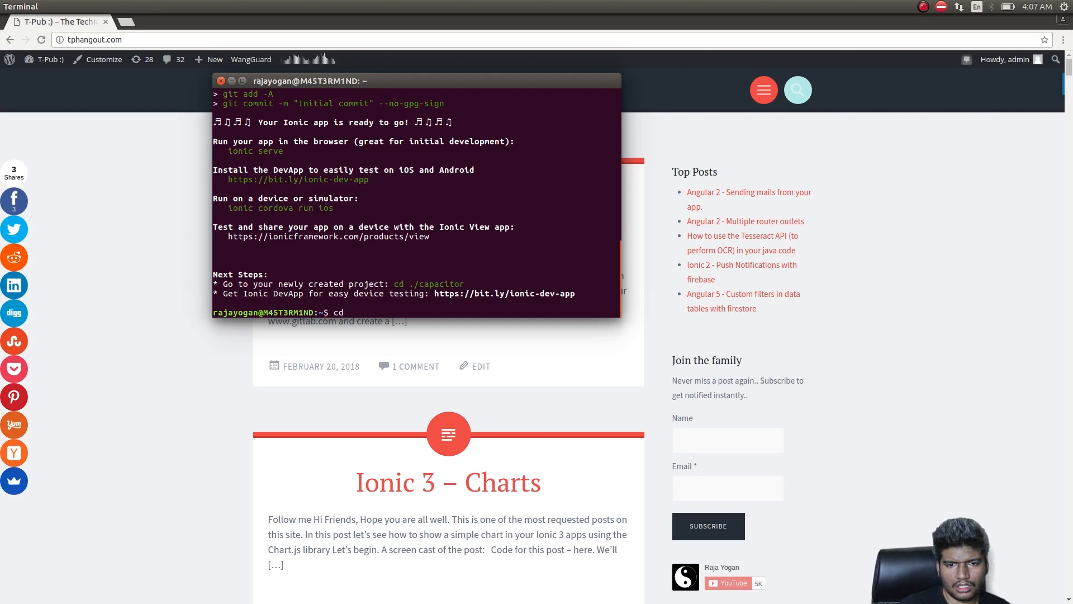
pyautogui.write('capacitor/')
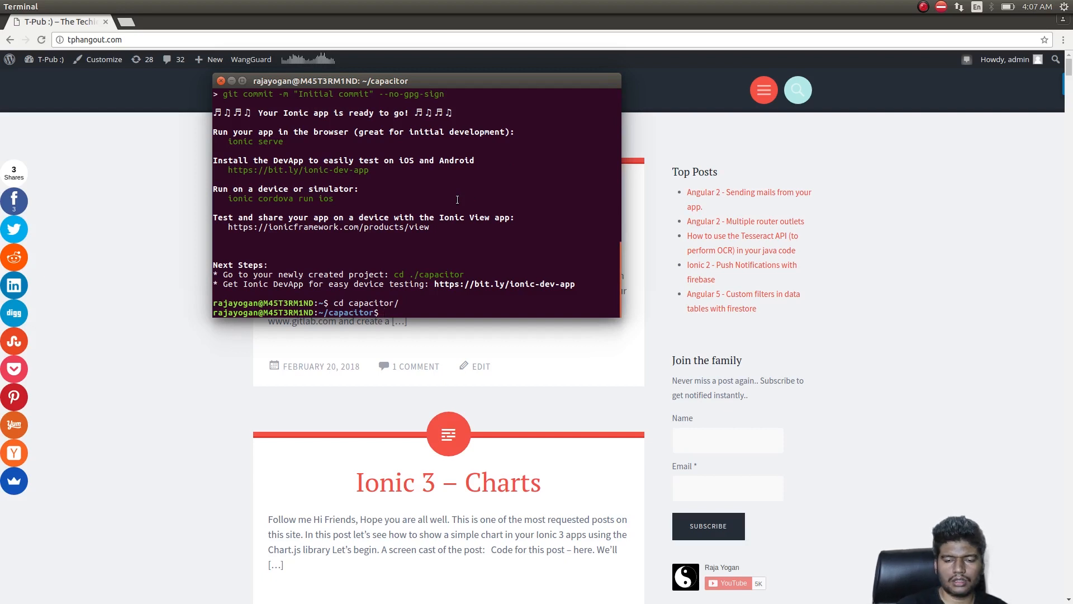
pyautogui.write('npm run bui')
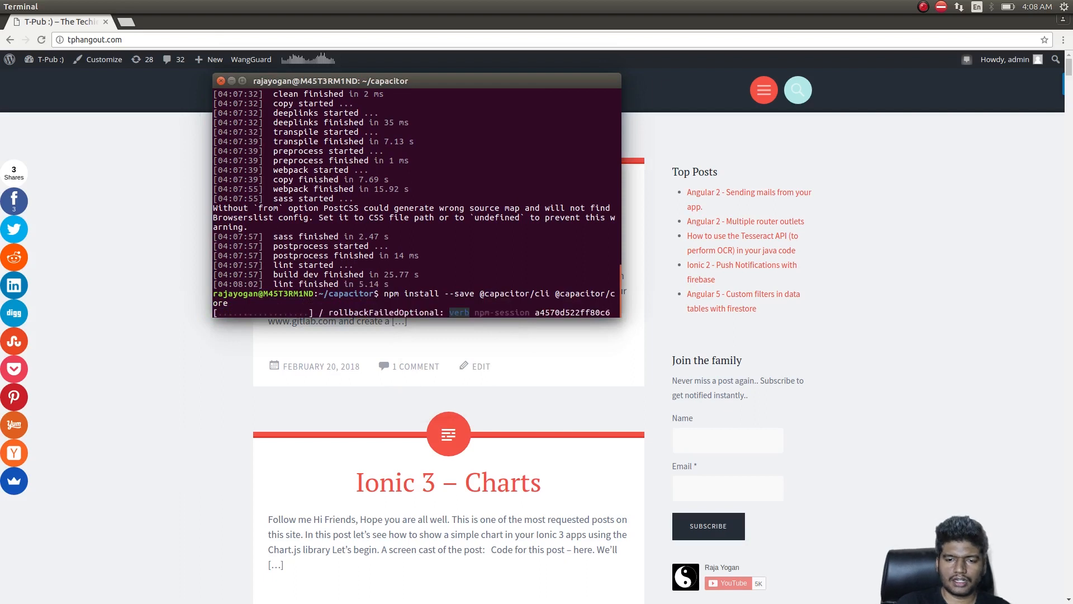
pyautogui.write('npm uninstall --save cordova-plugin-splash')
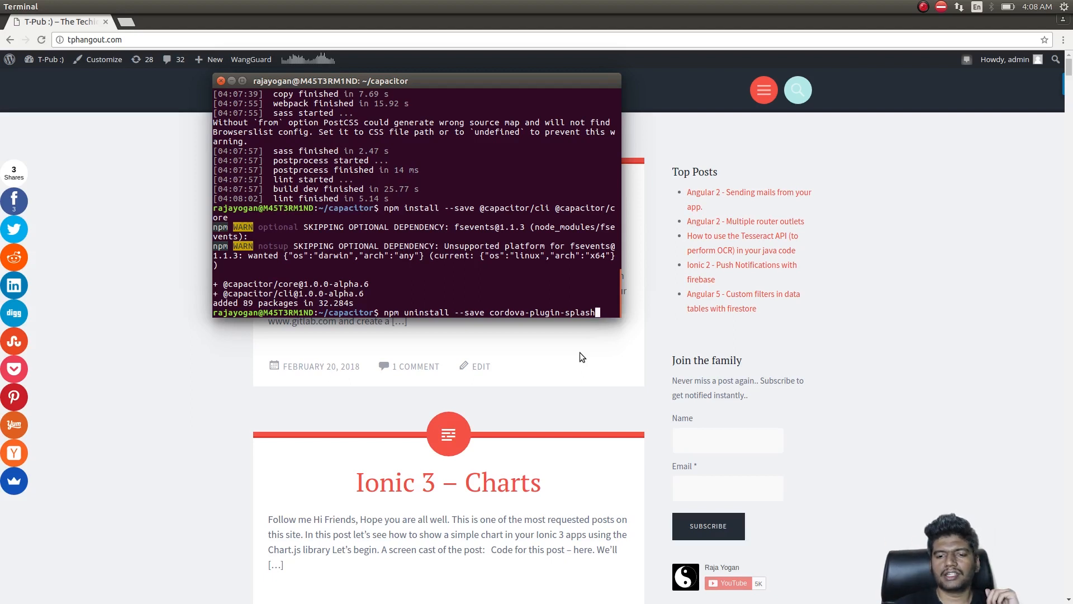
# - Uninstall cordova-plugin-splash and initialize Capacitor as 'capacitor' with app id com.raja.app
pyautogui.press('Return')
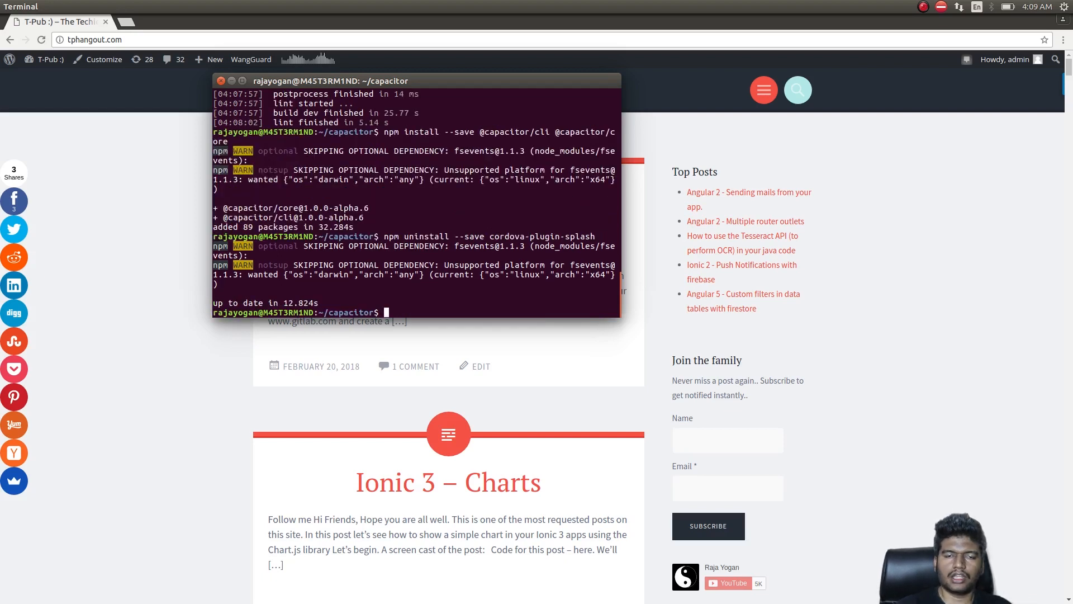
pyautogui.write('npx')
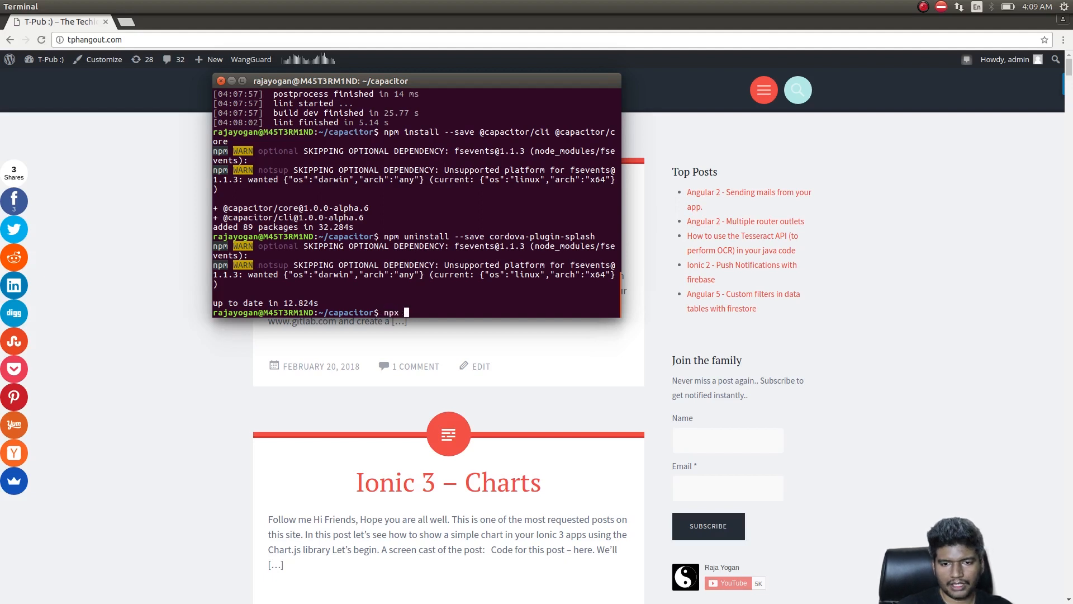
pyautogui.write('init')
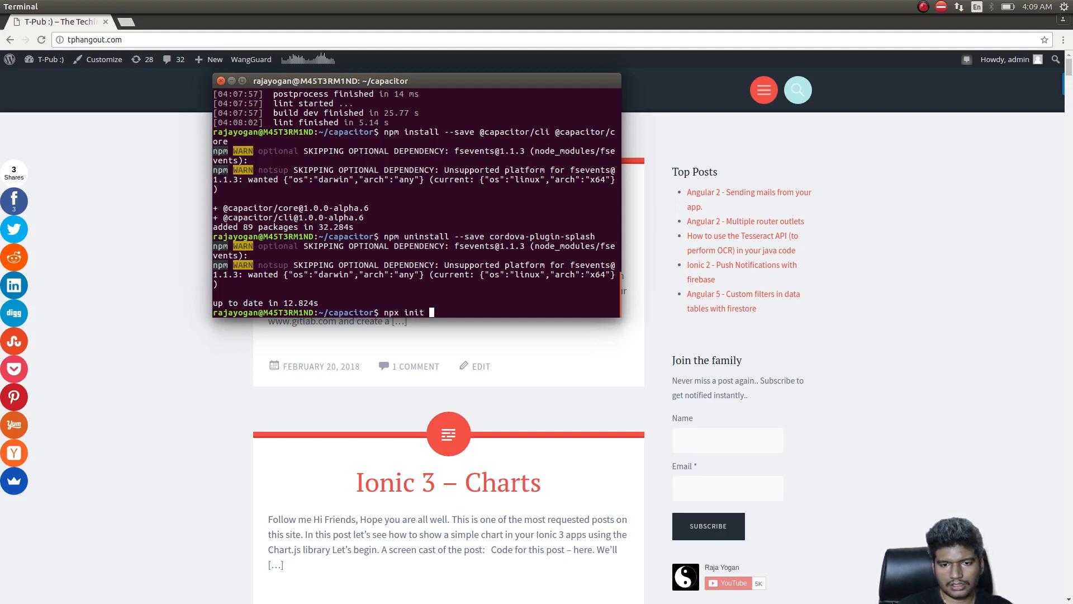
pyautogui.write('capacitor')
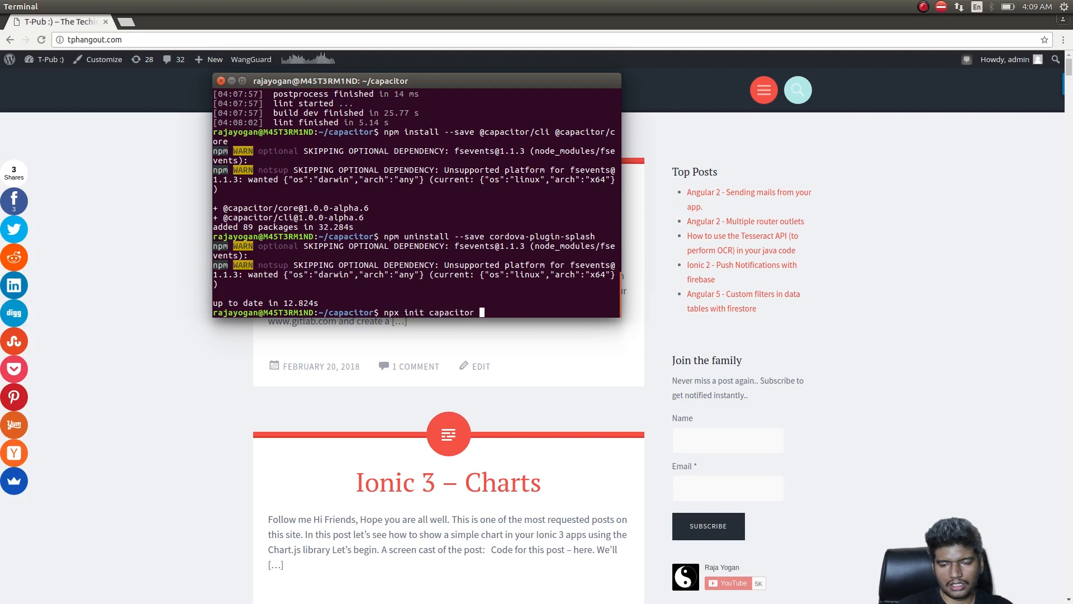
pyautogui.write('app')
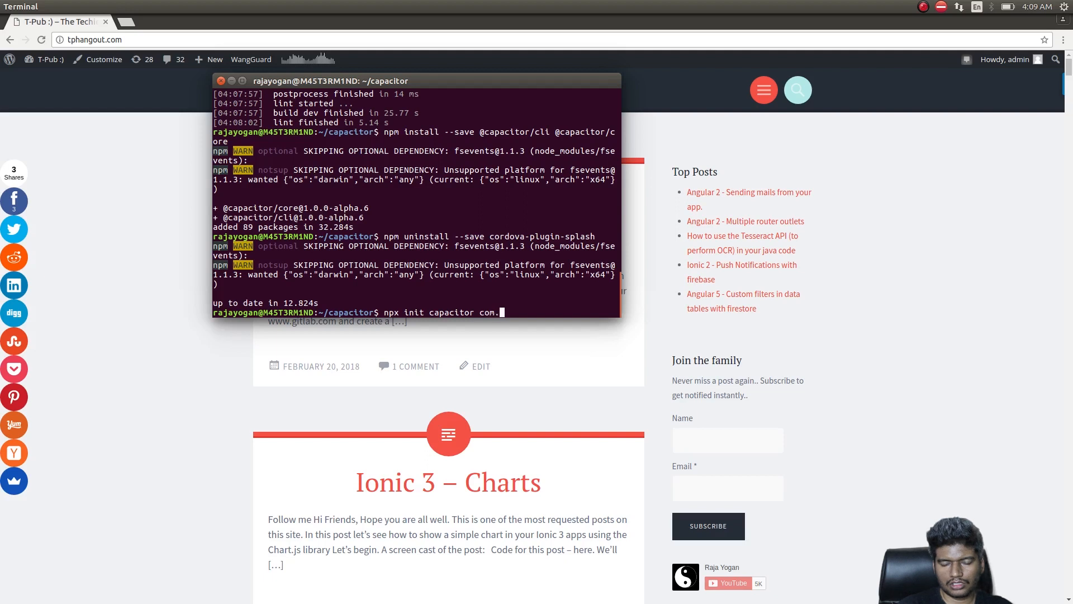
pyautogui.write('raja.app')
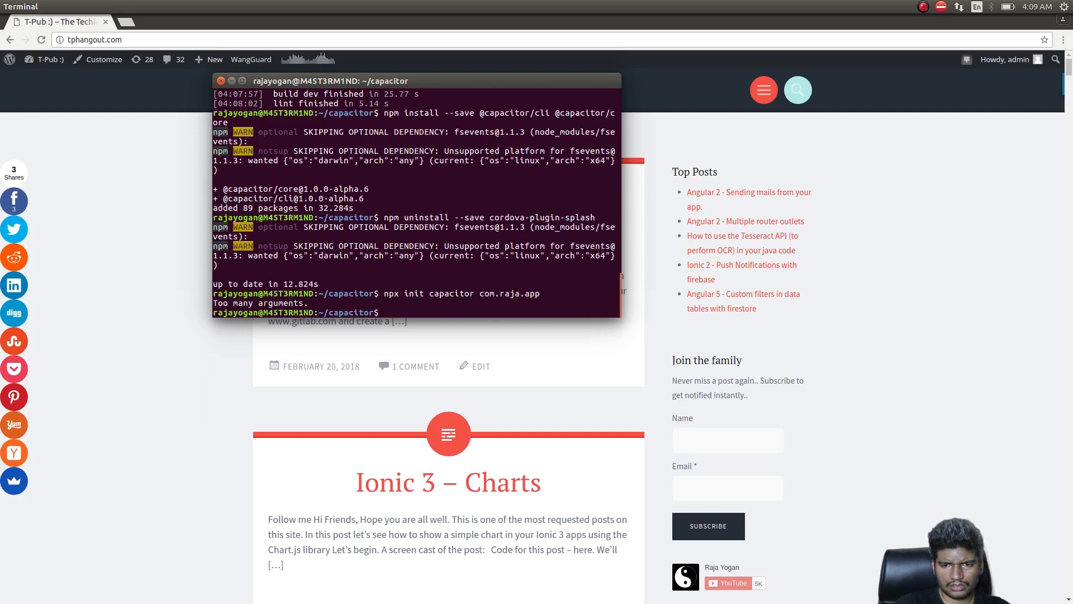
pyautogui.write('npx init capacitor com.raja.app')
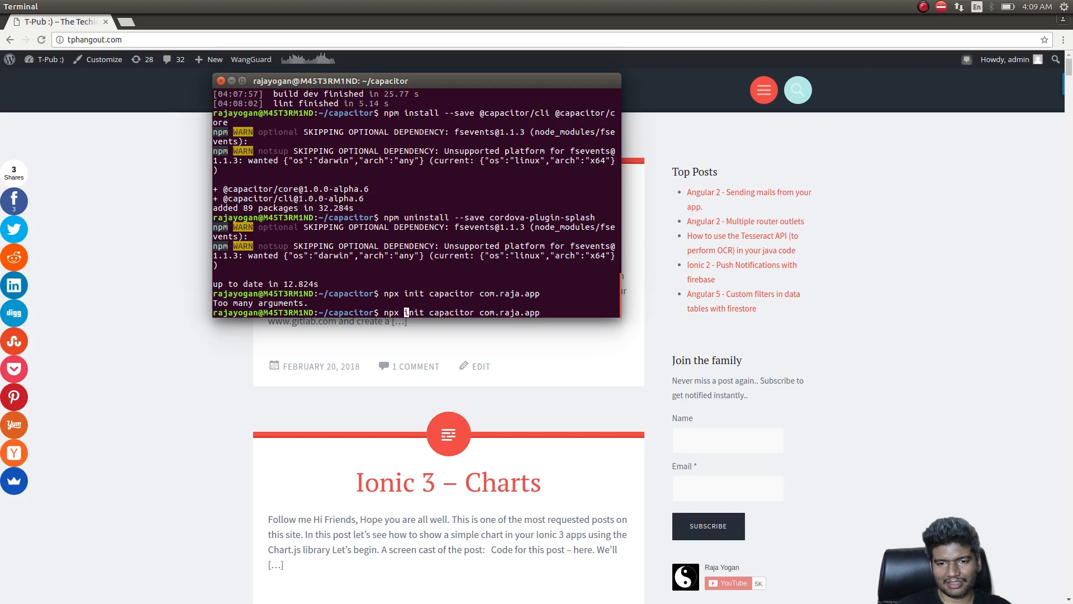
pyautogui.write('cap')
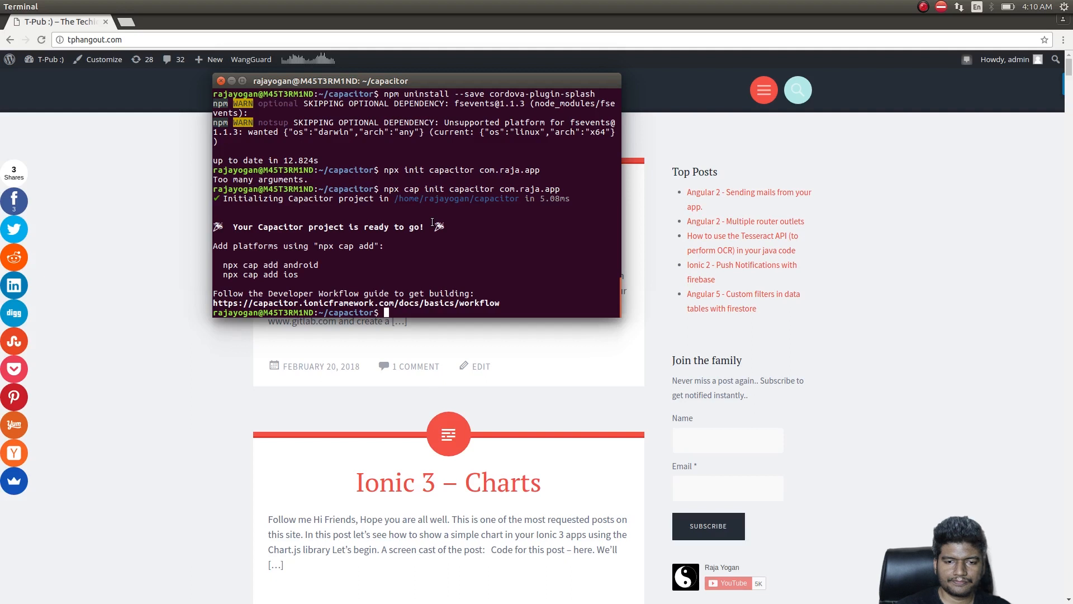
# - Rebuild the app and run 'npx cap copy' to copy web assets
pyautogui.write('npm install --save @capacitor/cli @capacitor/core')
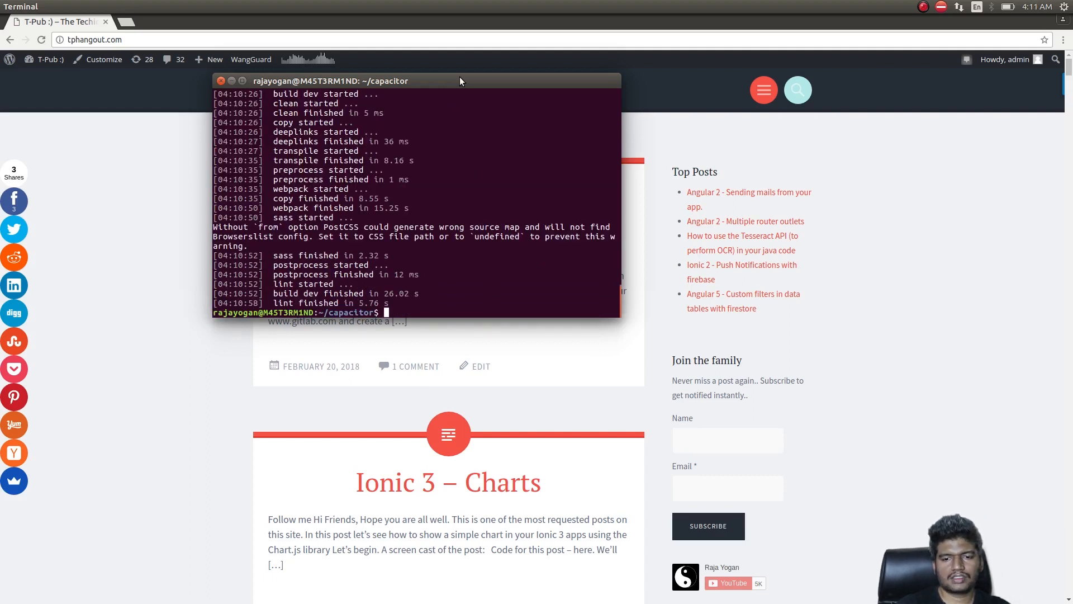
pyautogui.write('npx cap copy')
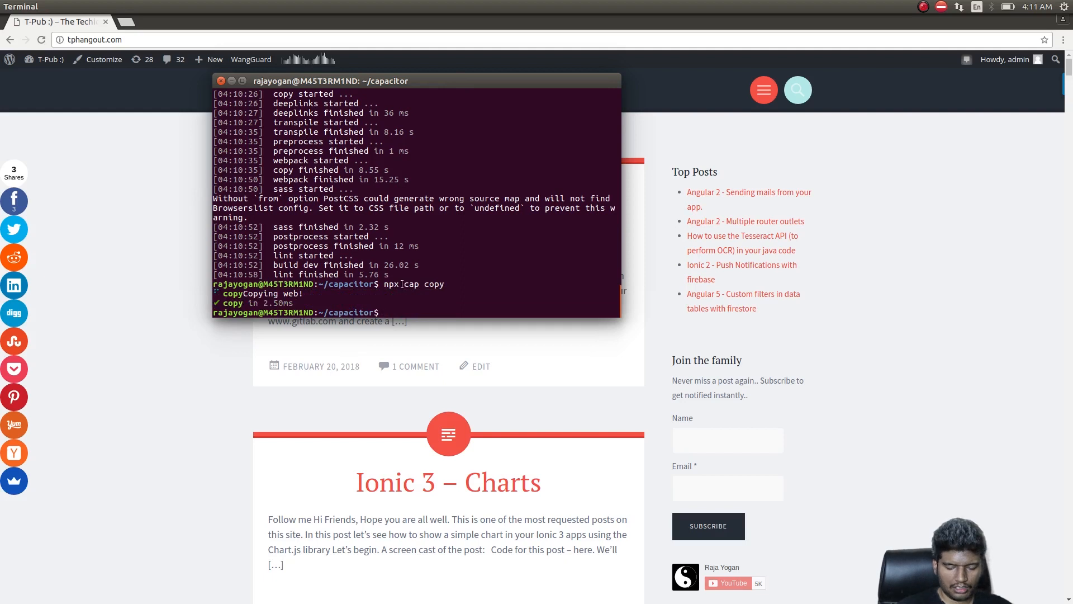
pyautogui.write('npx c')
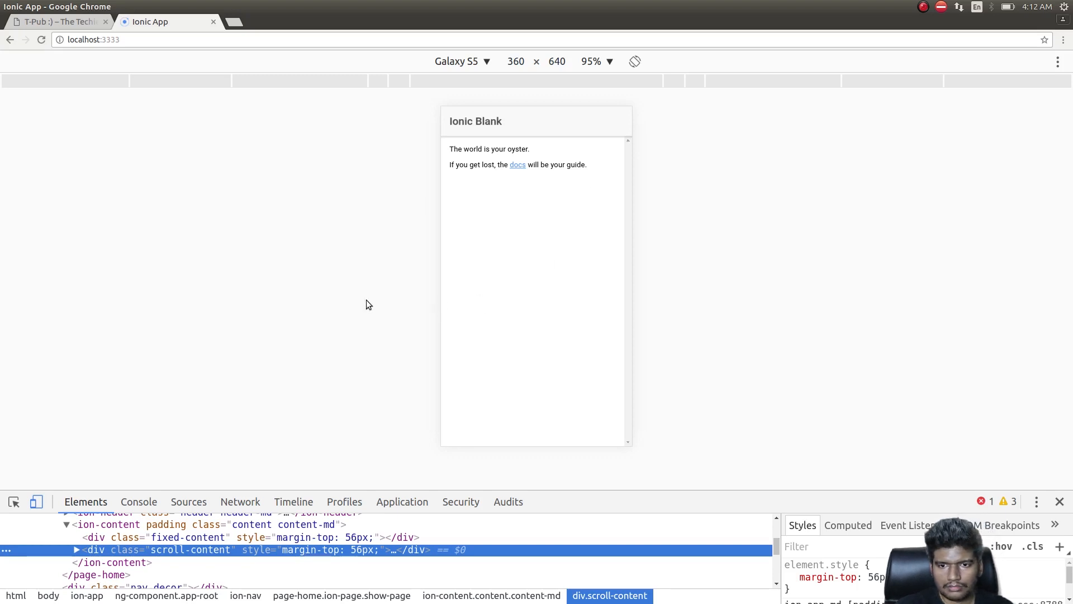
pyautogui.moveTo(309, 179)
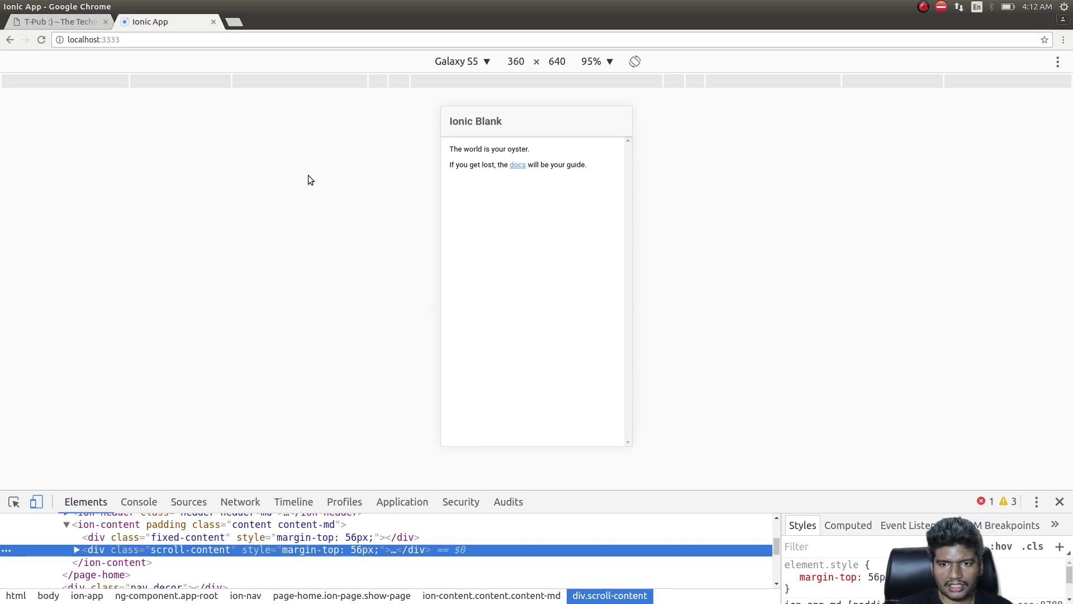
pyautogui.moveTo(387, 262)
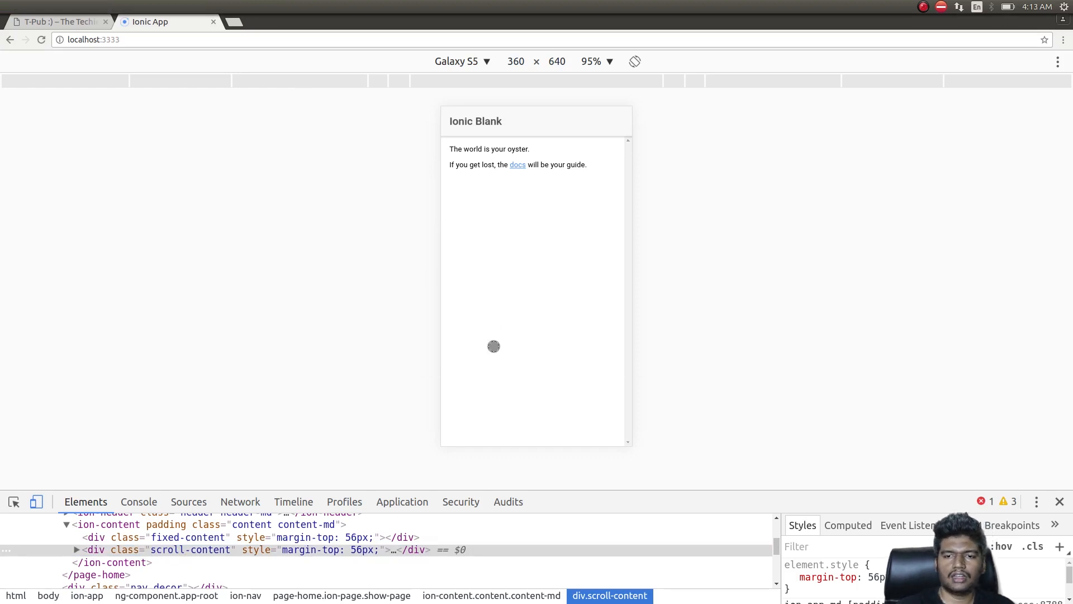
pyautogui.moveTo(569, 214)
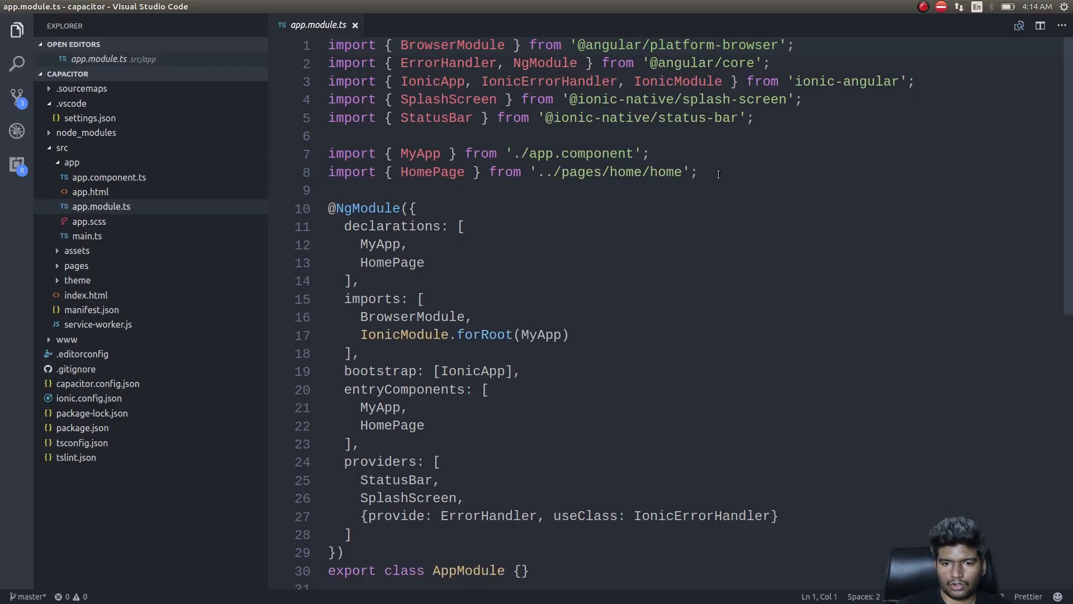
pyautogui.click(717, 174)
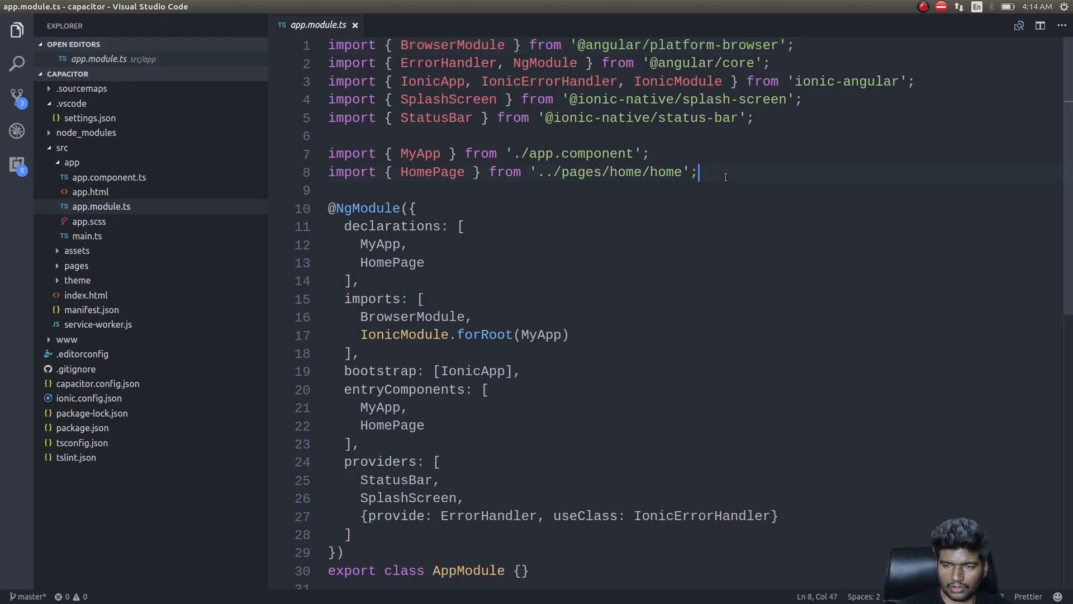
pyautogui.write("import {} from '")
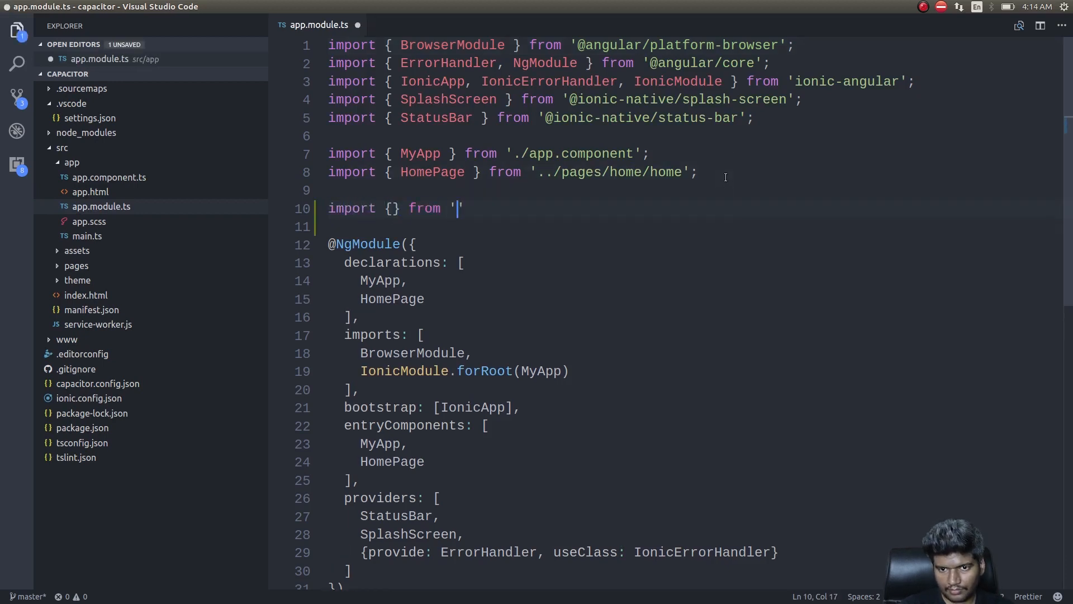
pyautogui.write('@cap')
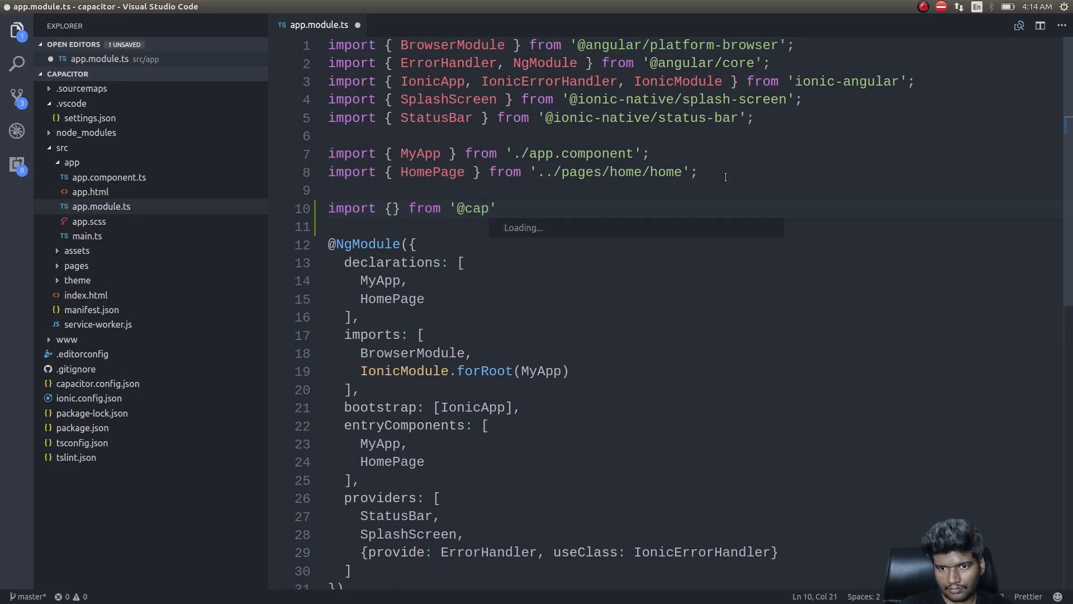
pyautogui.write('acitor/core')
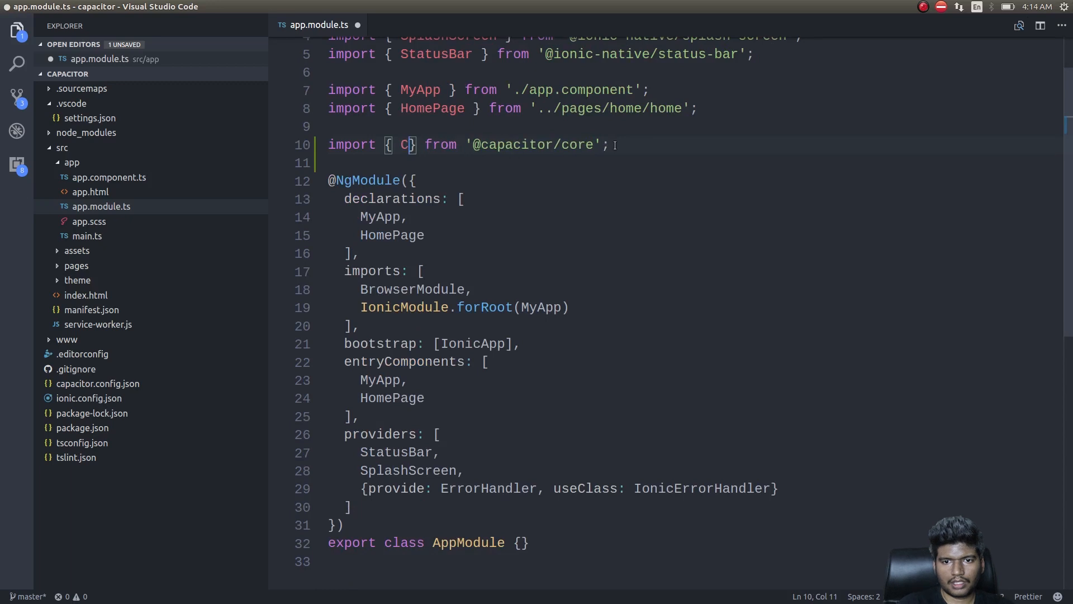
pyautogui.write('apacitor')
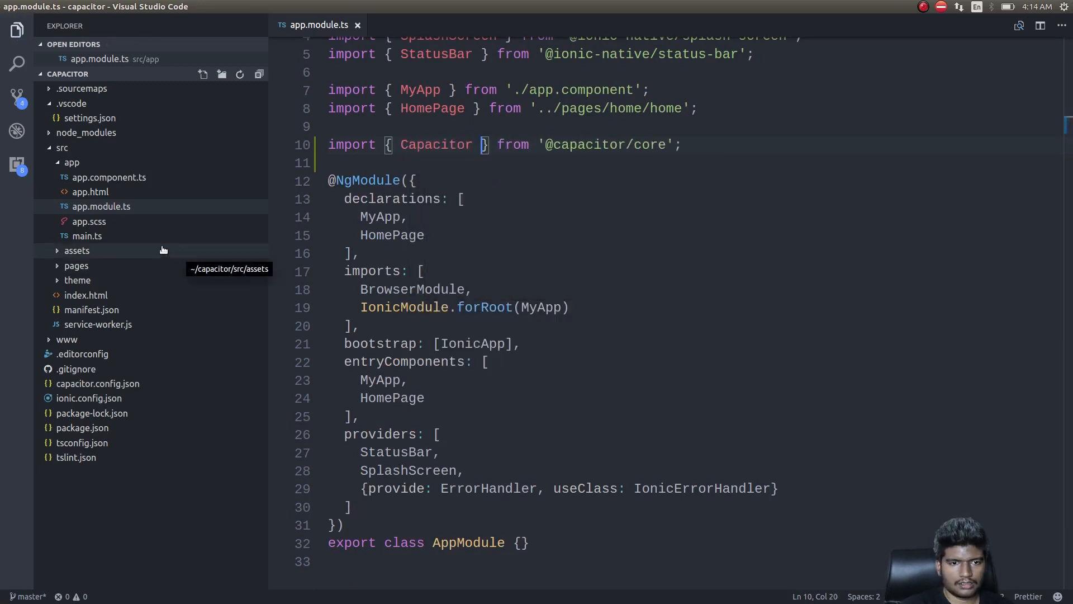
pyautogui.moveTo(126, 262)
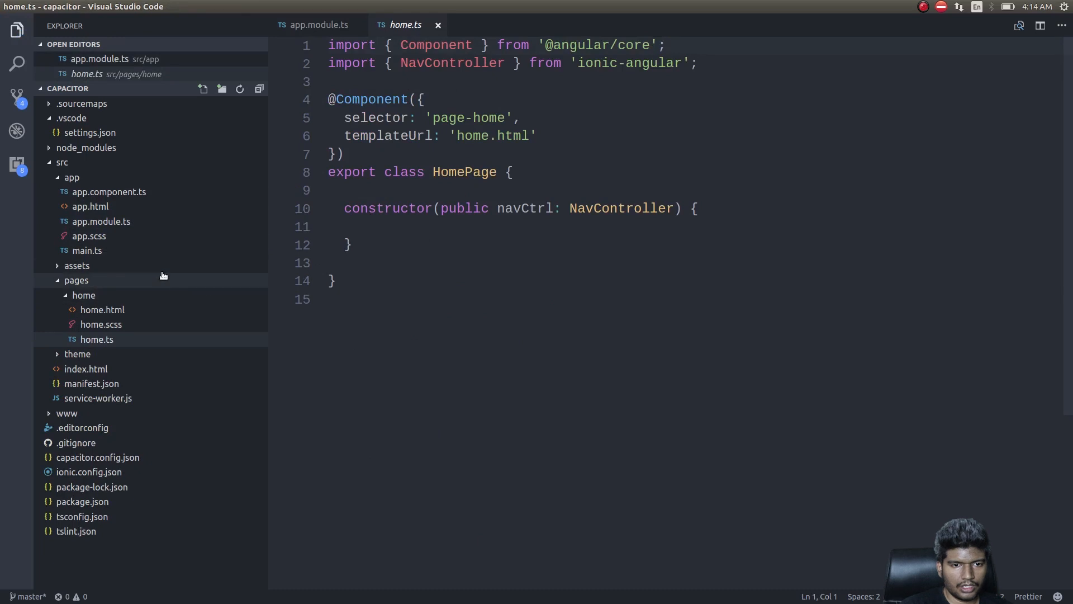
# - Confirm index.html loads capacitor.js and set bundledWebRuntime to true in capacitor.config.json
pyautogui.click(85, 369)
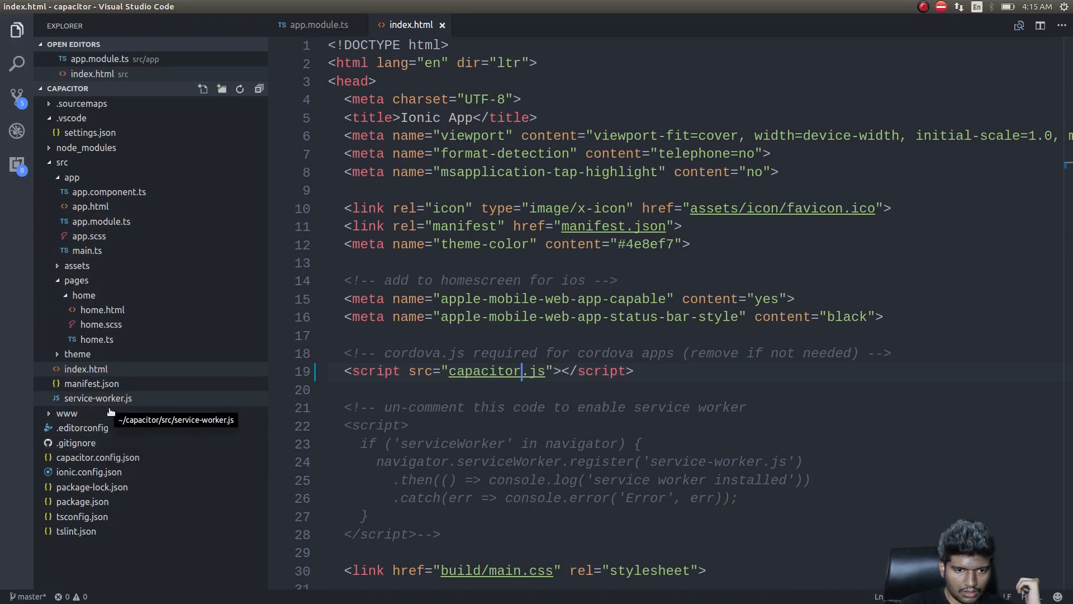
pyautogui.moveTo(107, 484)
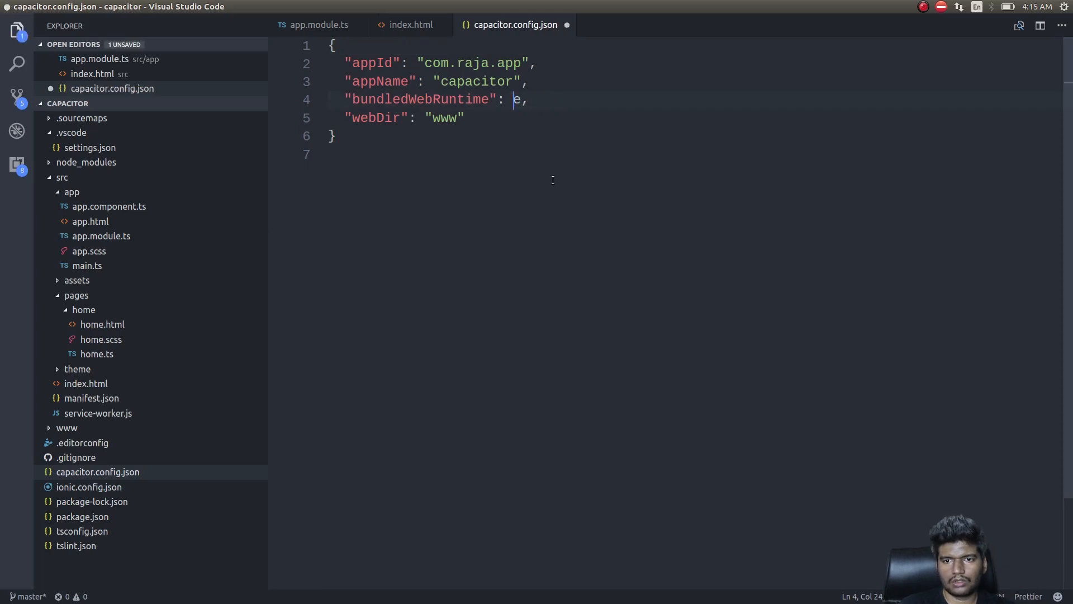
pyautogui.write('rue')
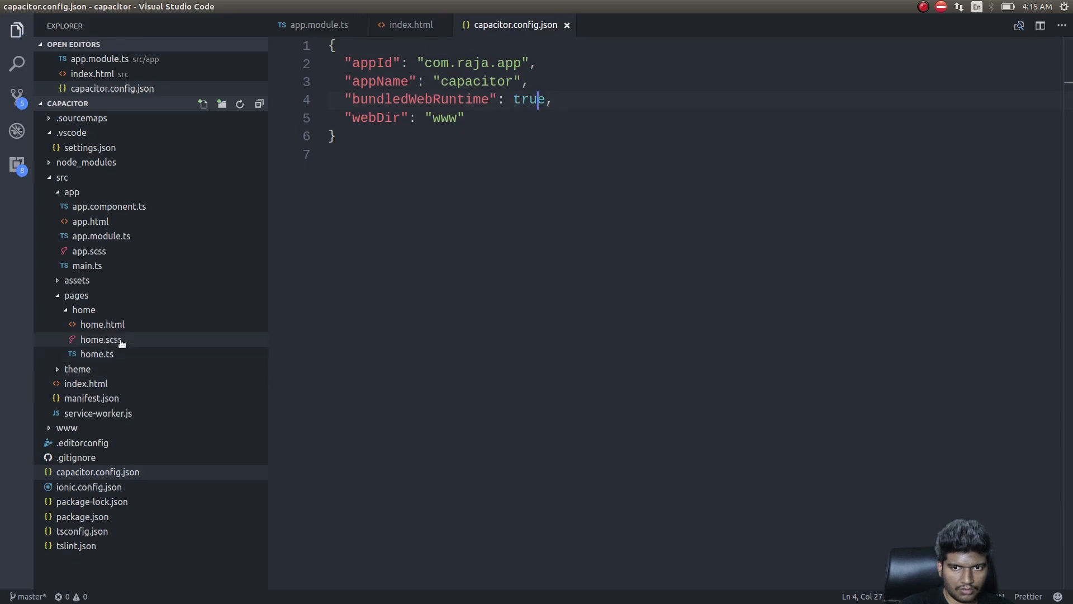
pyautogui.moveTo(91, 347)
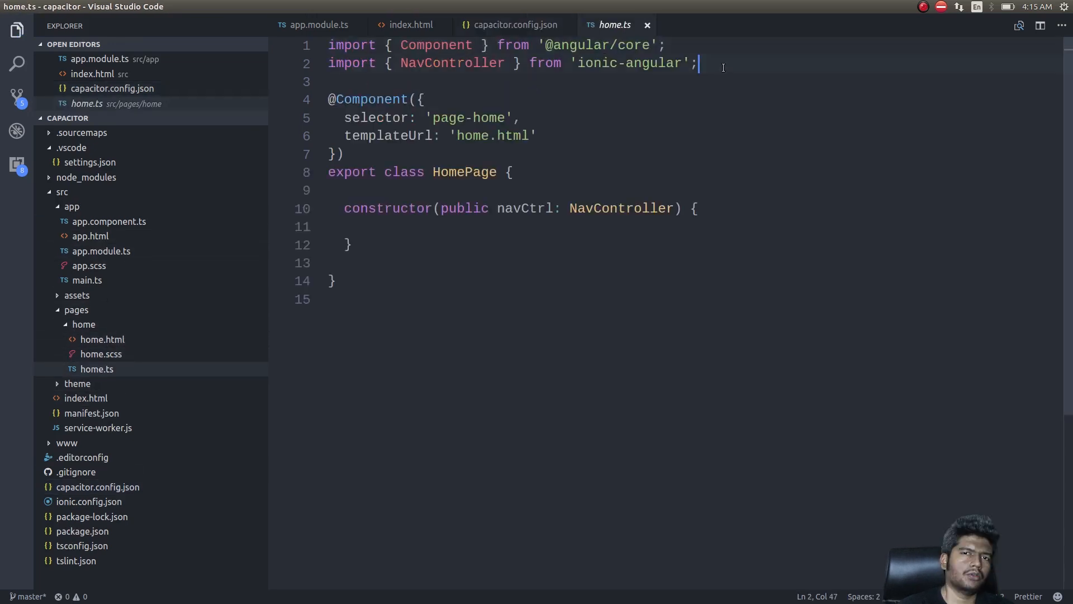
pyautogui.write('import {} from')
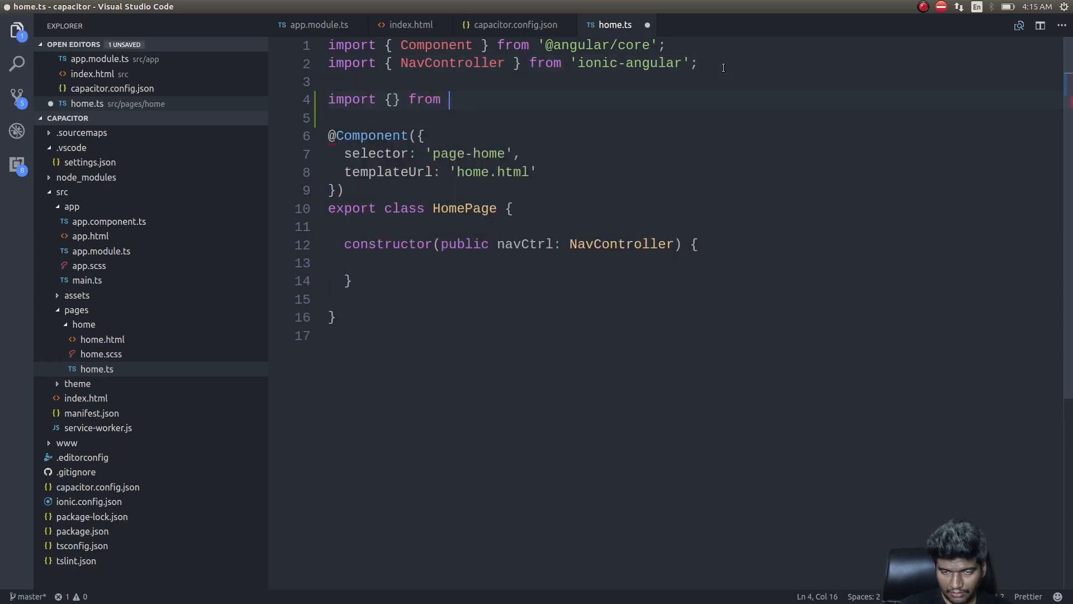
pyautogui.write("'@capa'")
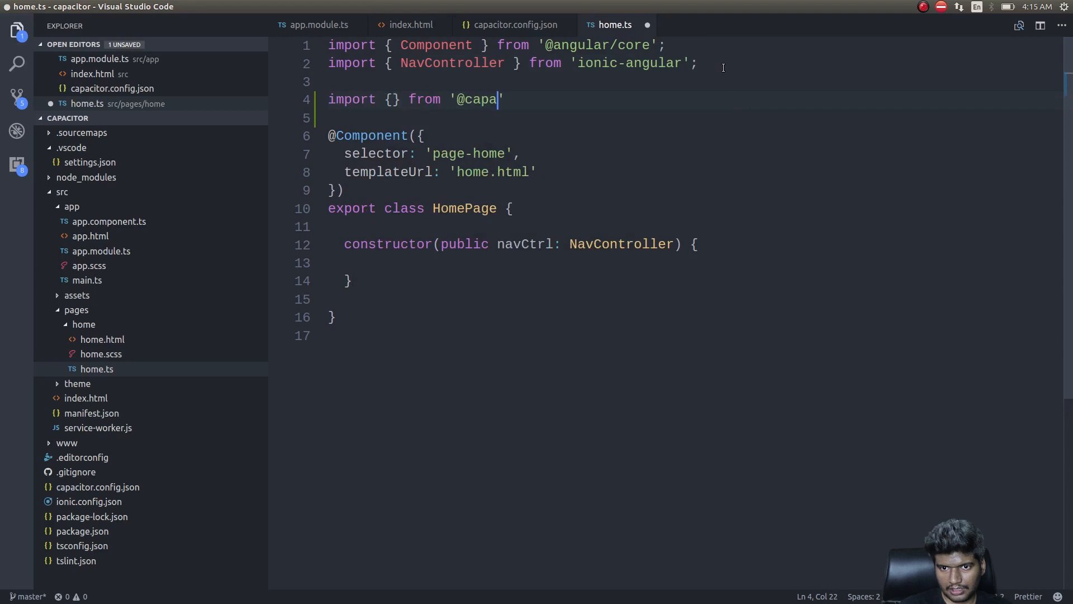
pyautogui.write('citor/pl')
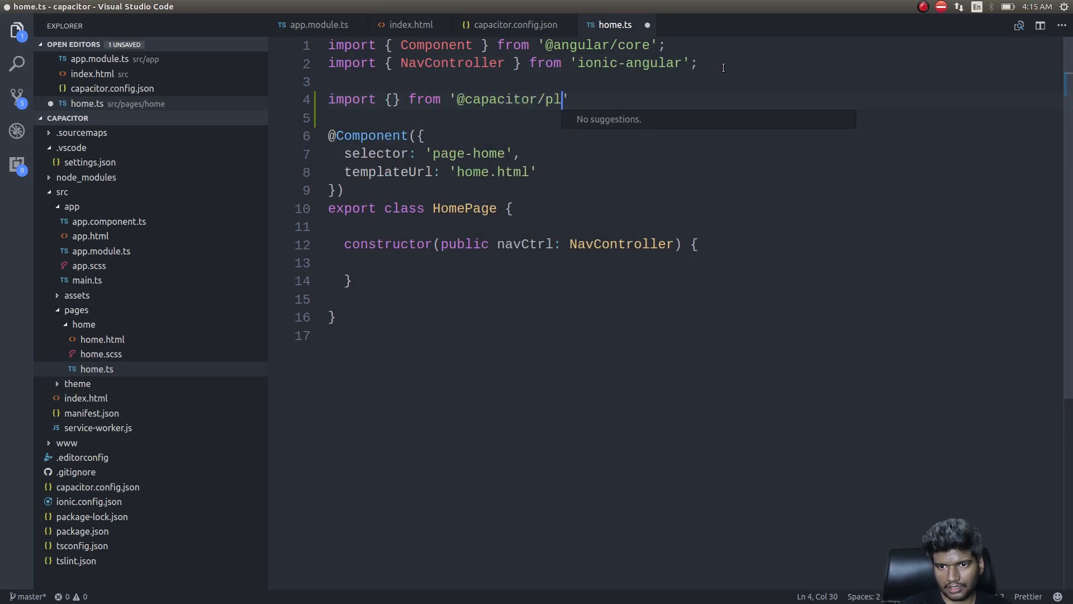
pyautogui.write("ugins';")
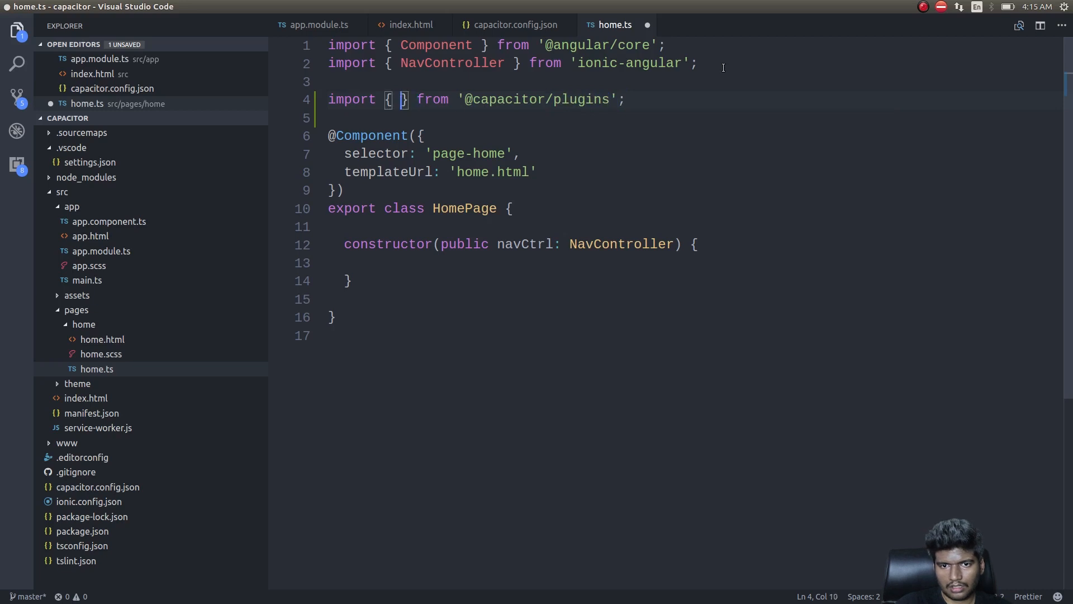
pyautogui.write('Plu')
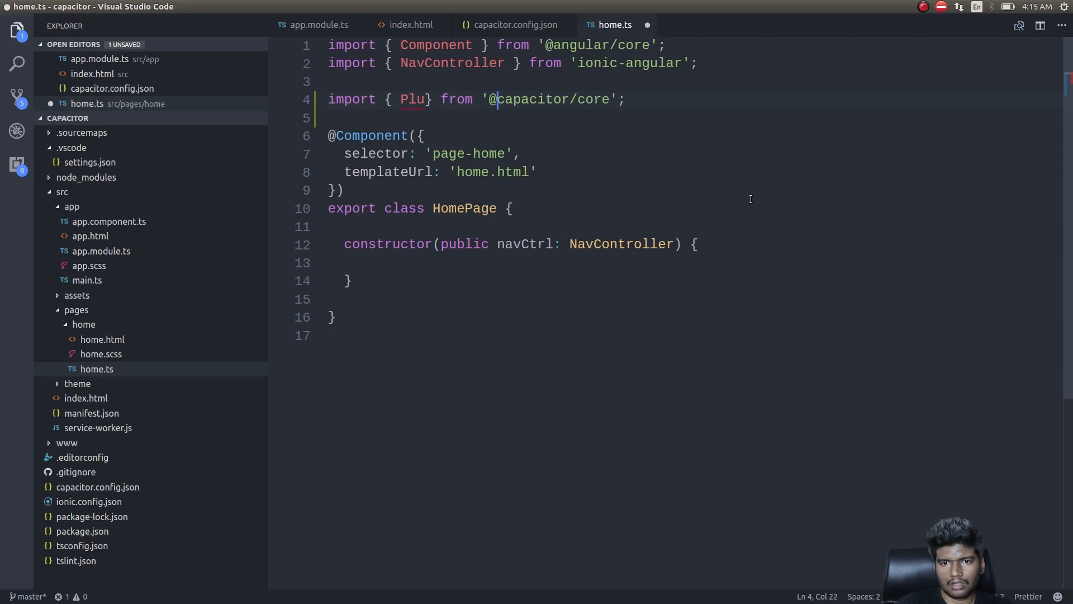
pyautogui.write('gins')
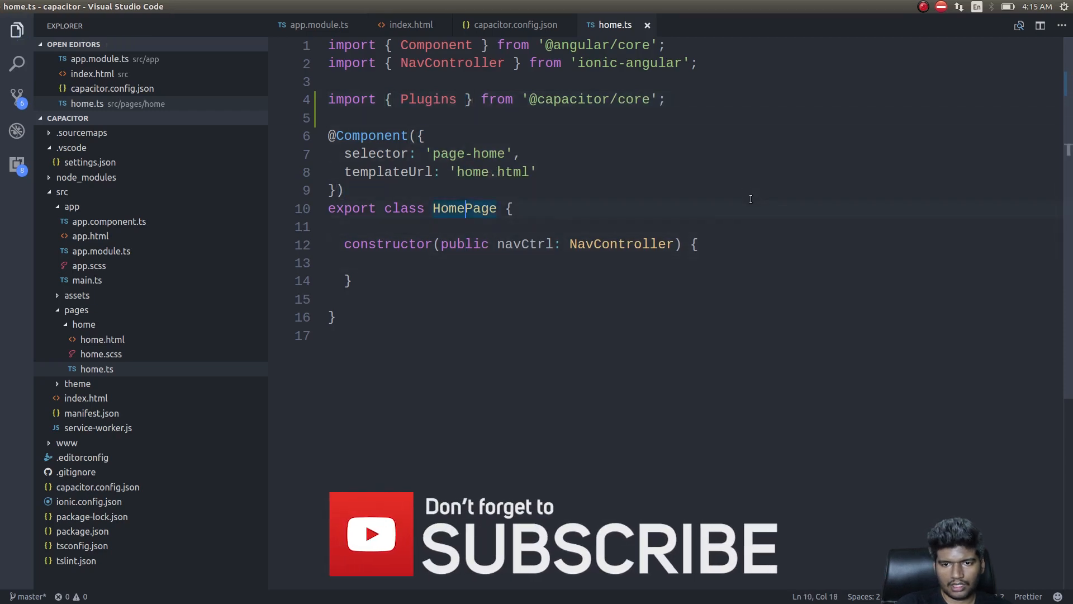
pyautogui.write('location;')
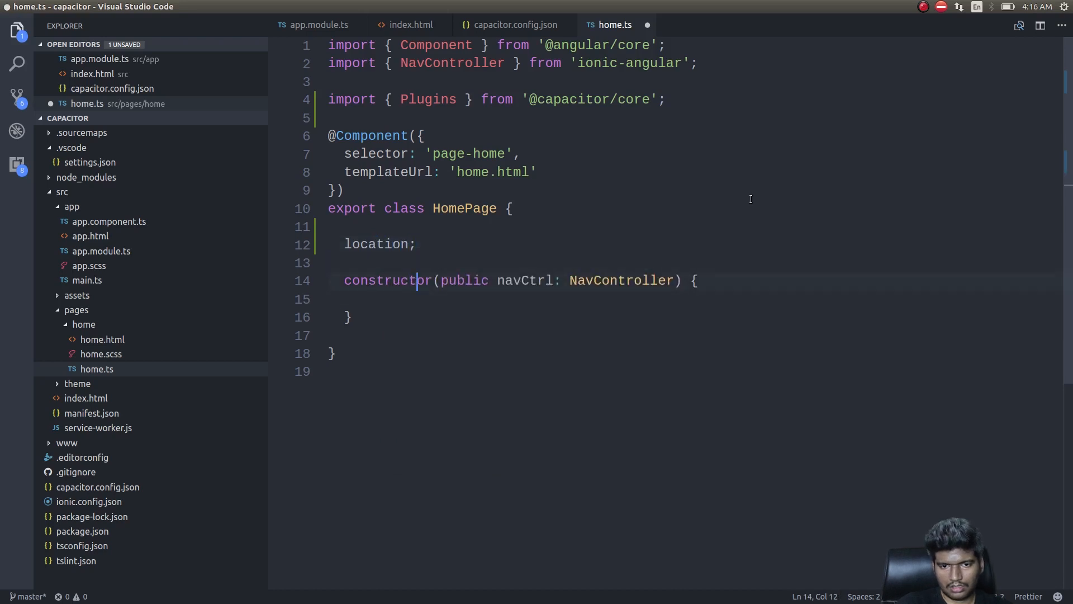
# - Replace the location property with latitude and longitude, opening a line in the constructor
pyautogui.doubleClick(376, 244)
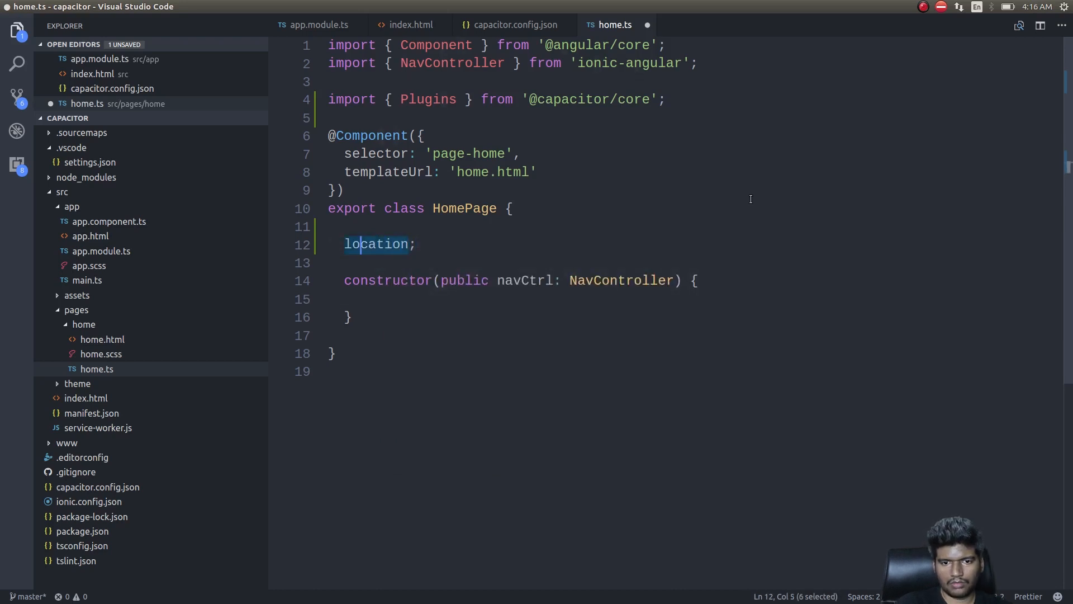
pyautogui.write('lat;')
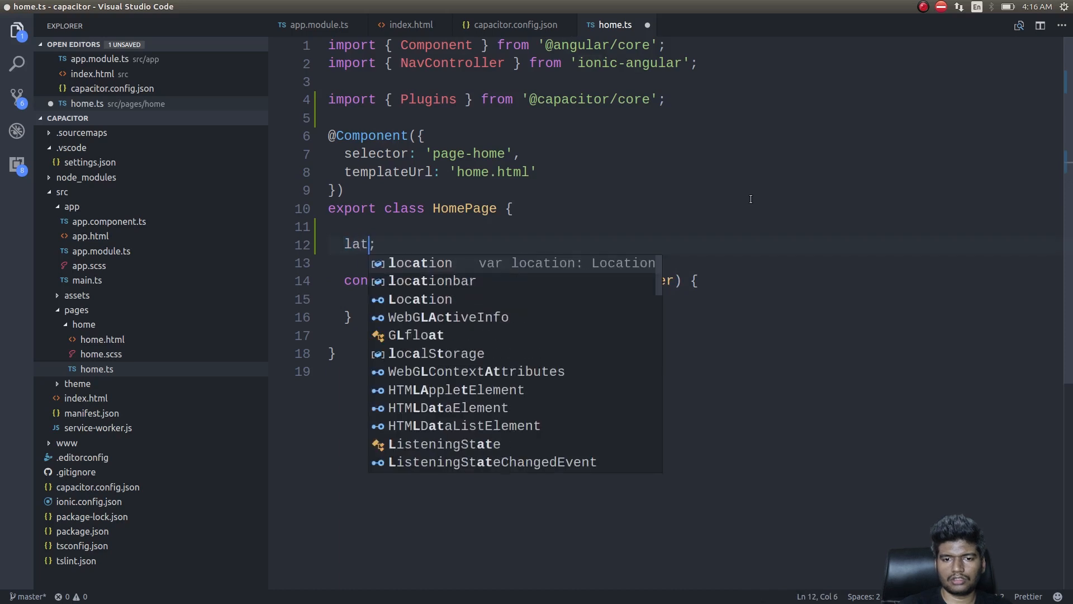
pyautogui.write('itude')
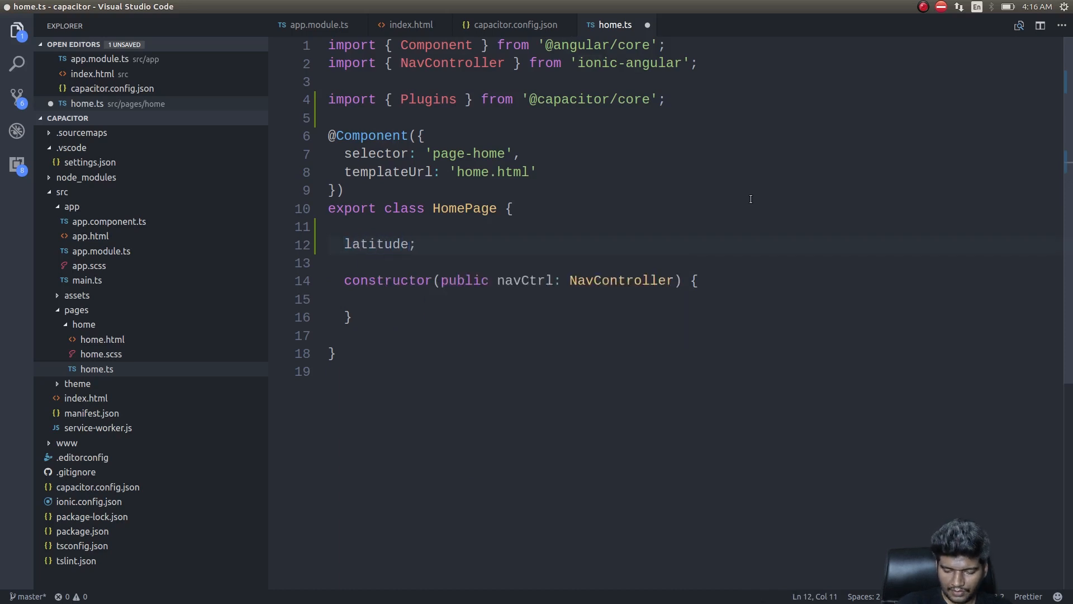
pyautogui.press('Enter')
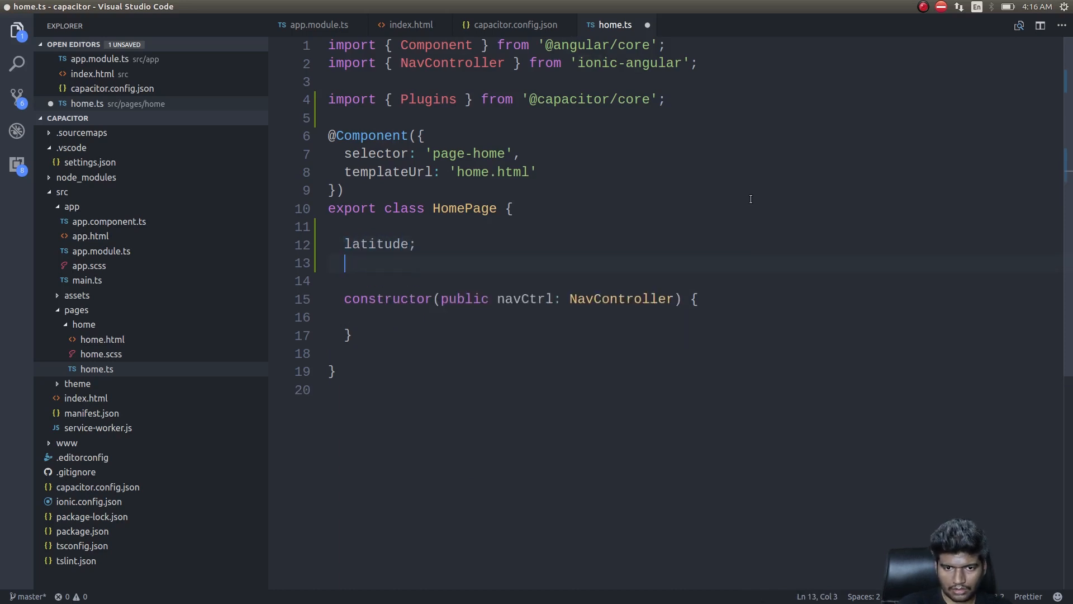
pyautogui.write('longi')
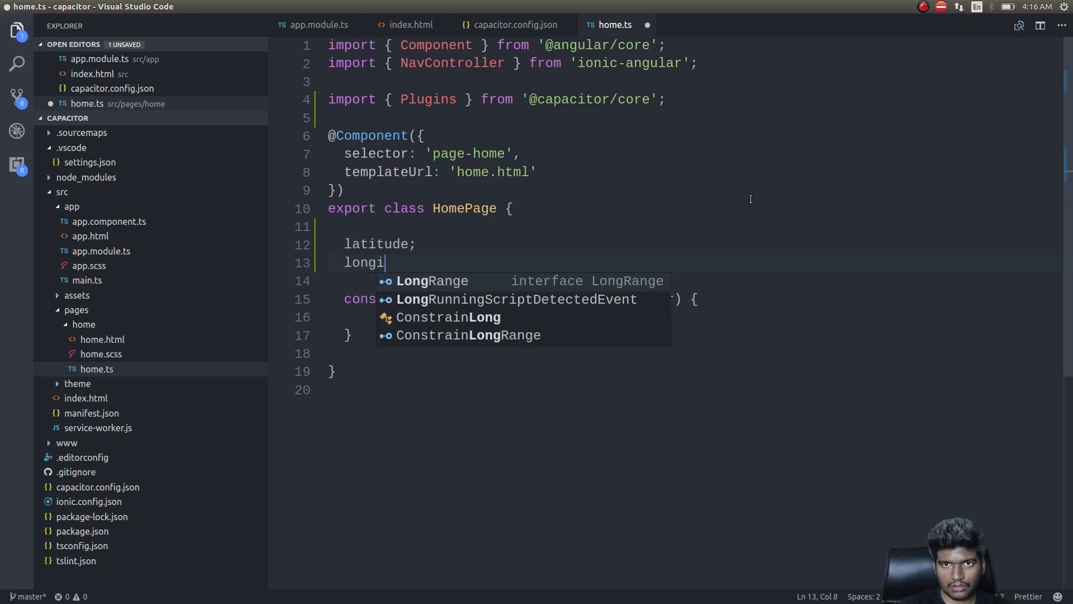
pyautogui.write('tude;')
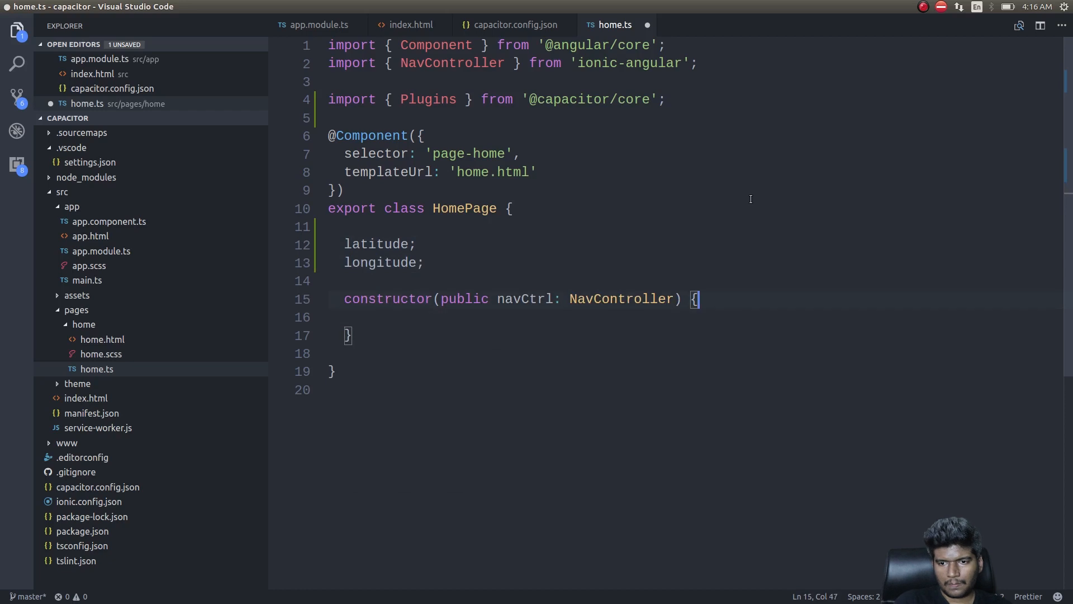
pyautogui.press('Enter')
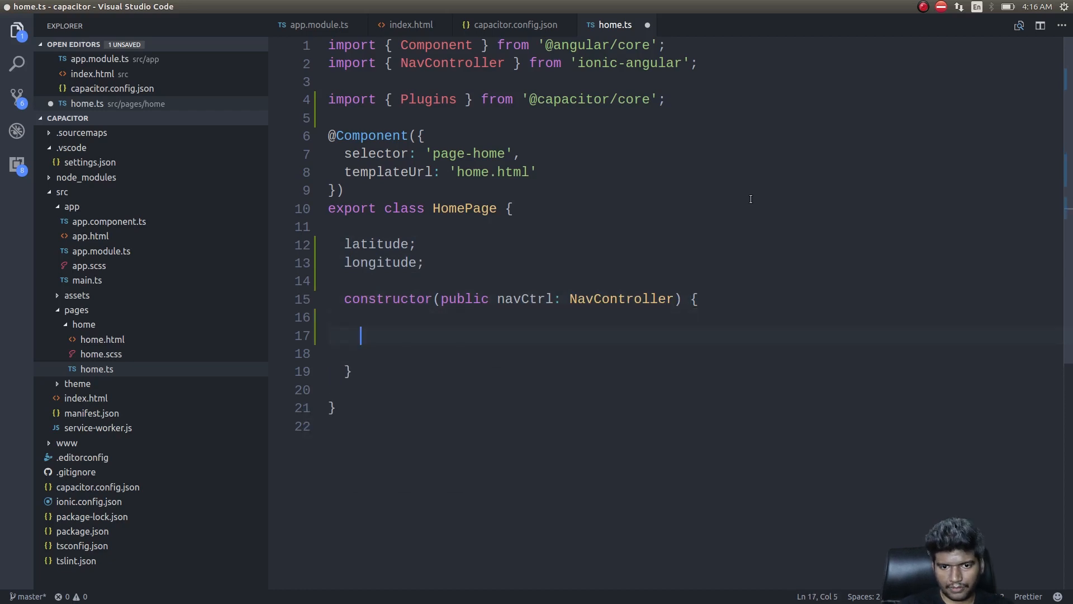
# - Call Plugins.Geolocation.getCurrentPosition() and assign position.coords latitude and longitude to this.latitude/this.longitude
pyautogui.write('Plugin')
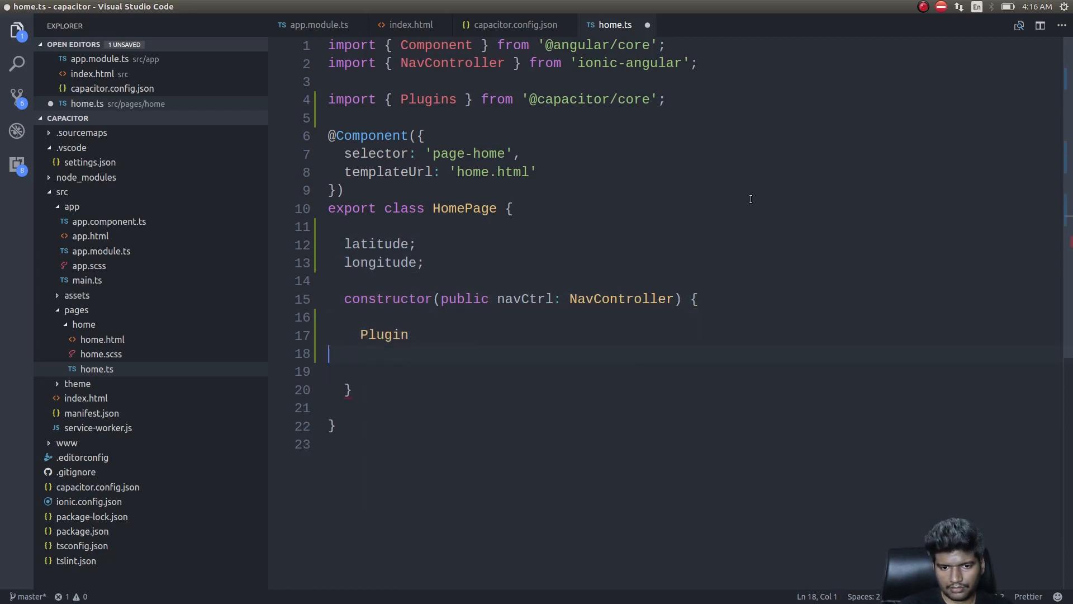
pyautogui.write('.g')
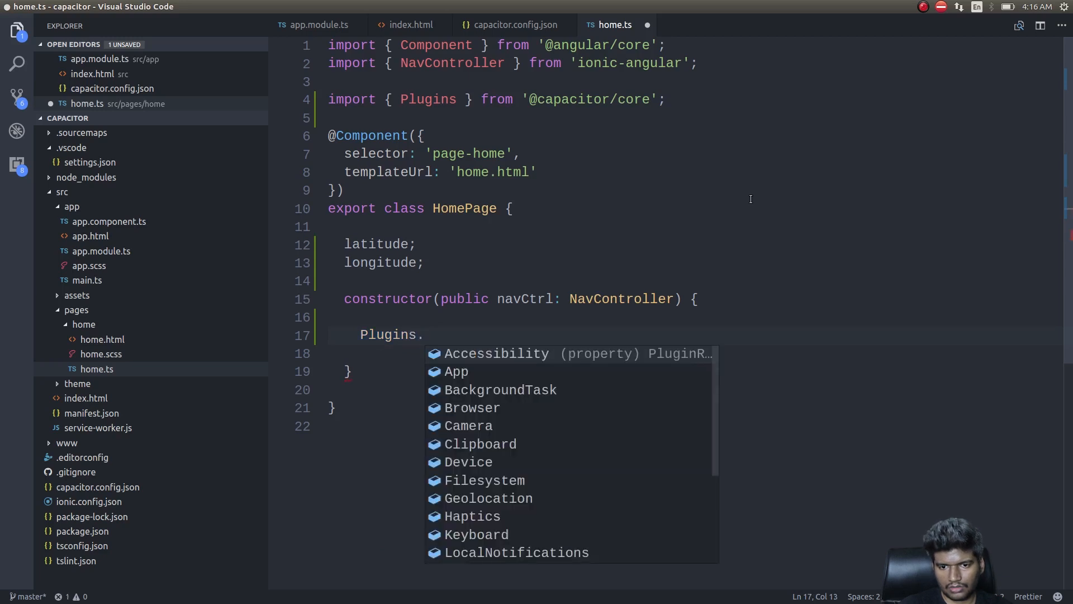
pyautogui.write('Geolocation.')
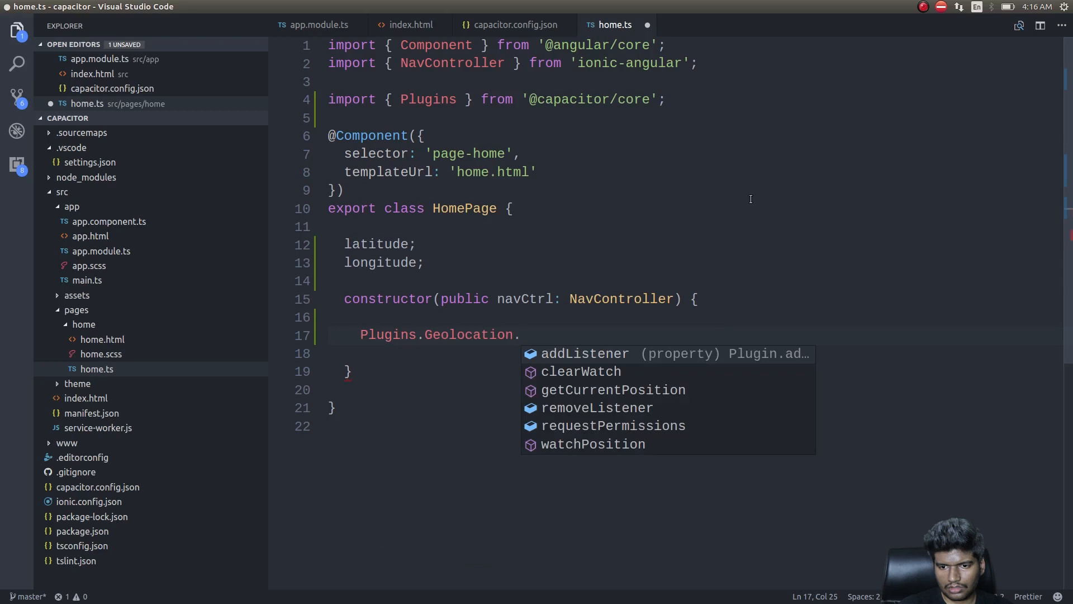
pyautogui.click(612, 390)
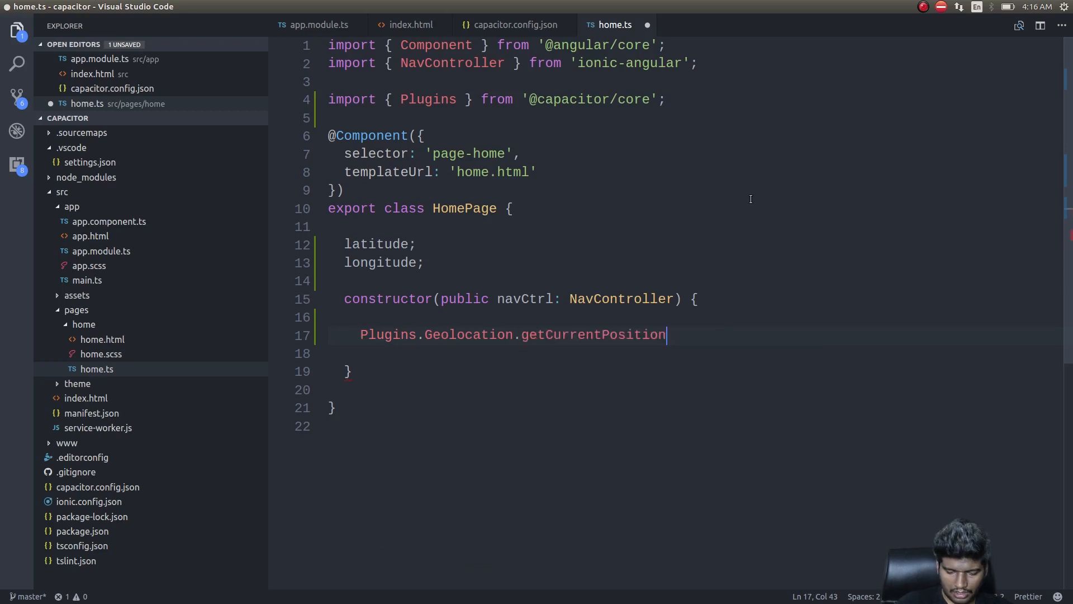
pyautogui.write('().then((position) => {')
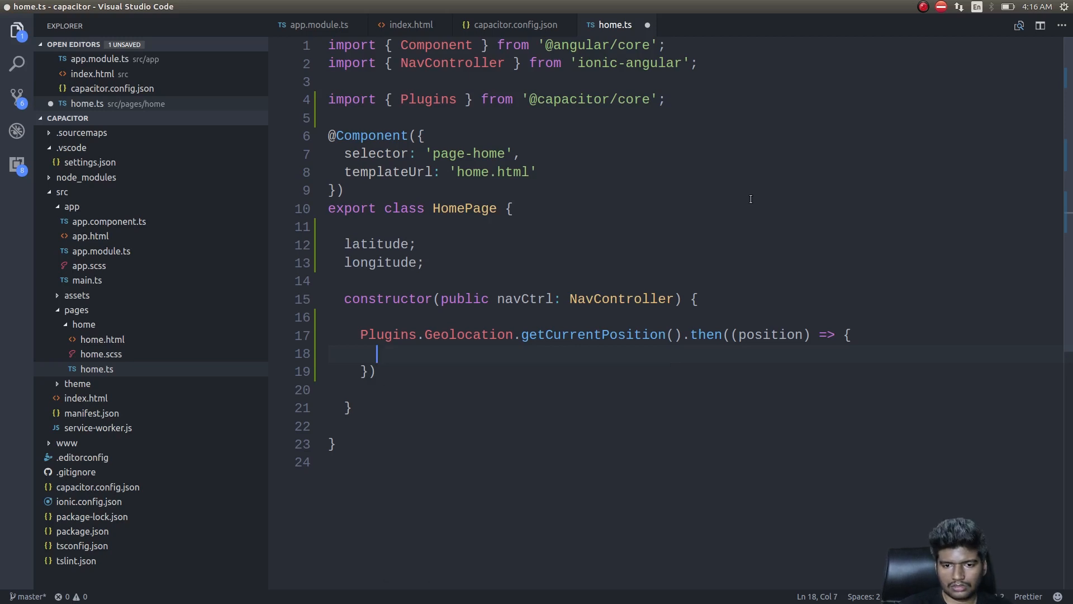
pyautogui.write('this.latitude =')
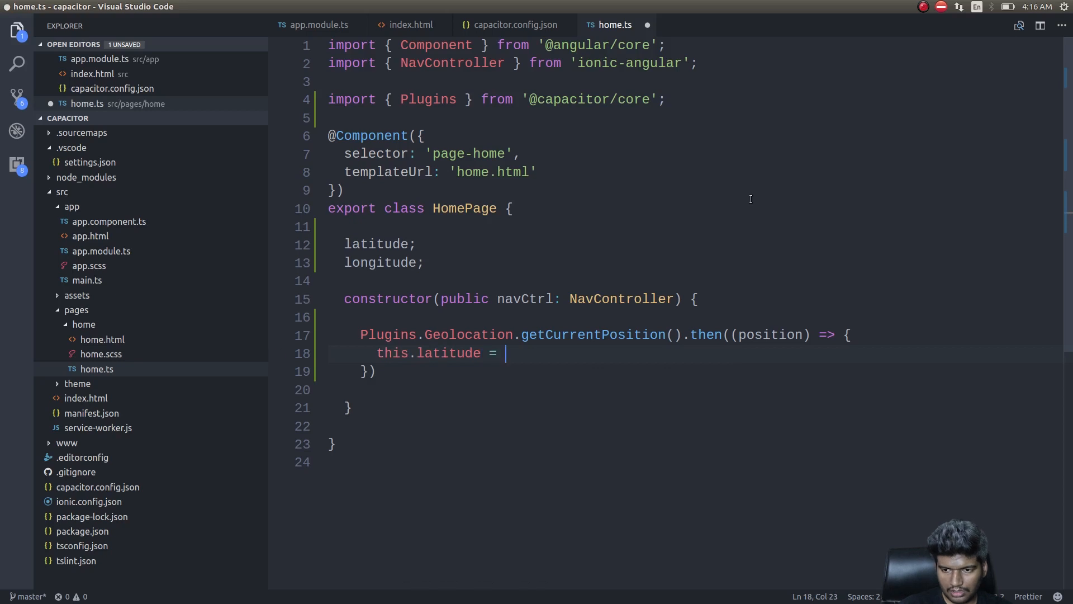
pyautogui.write('position.co')
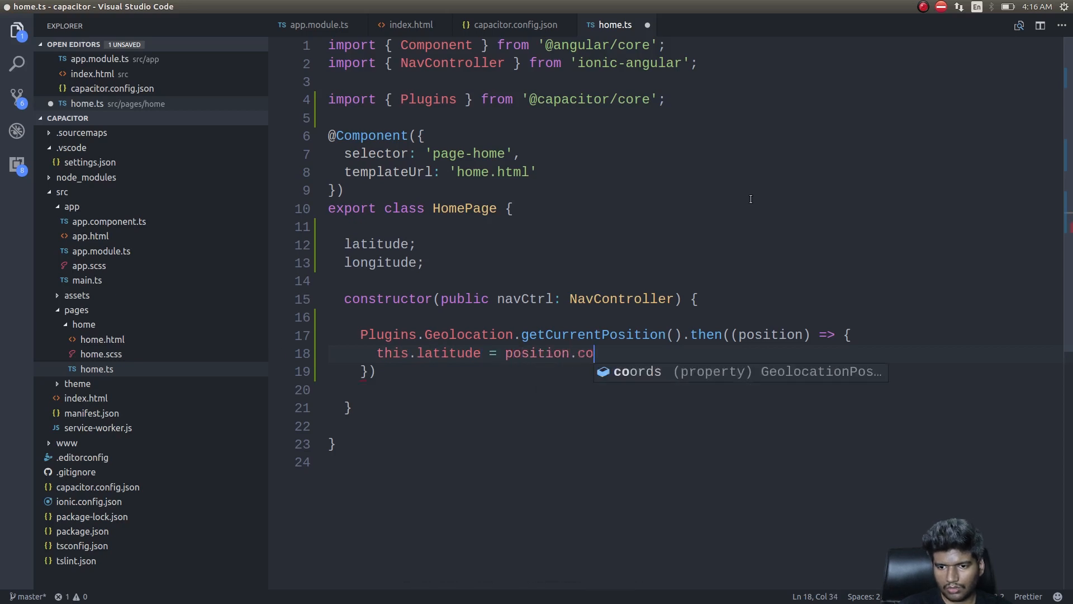
pyautogui.write('ords.latitude;')
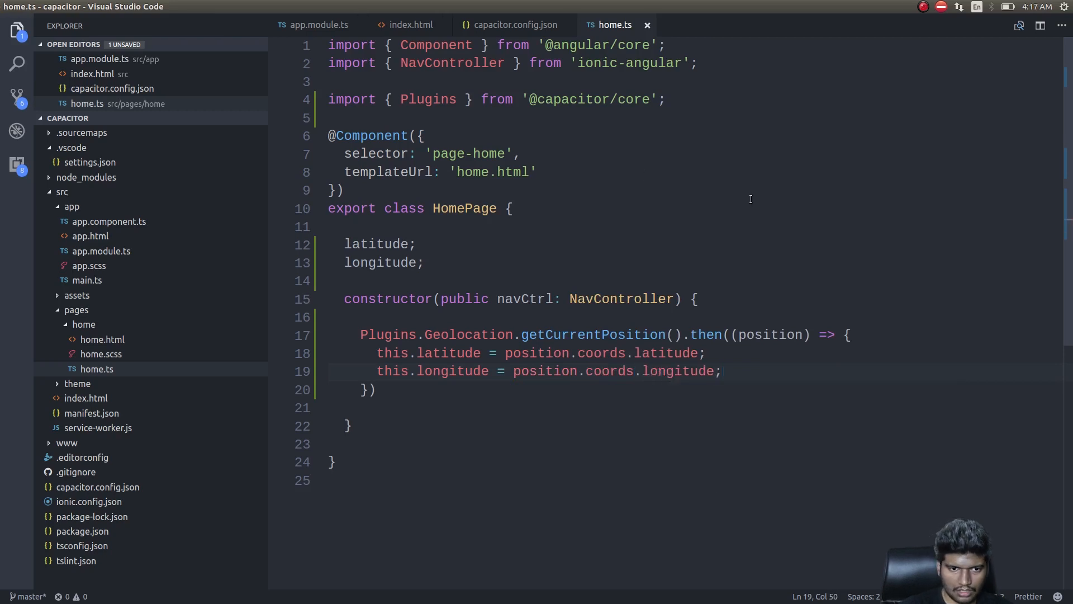
# - In home.html, change the title to 'My Location' and replace the paragraph text
pyautogui.click(102, 340)
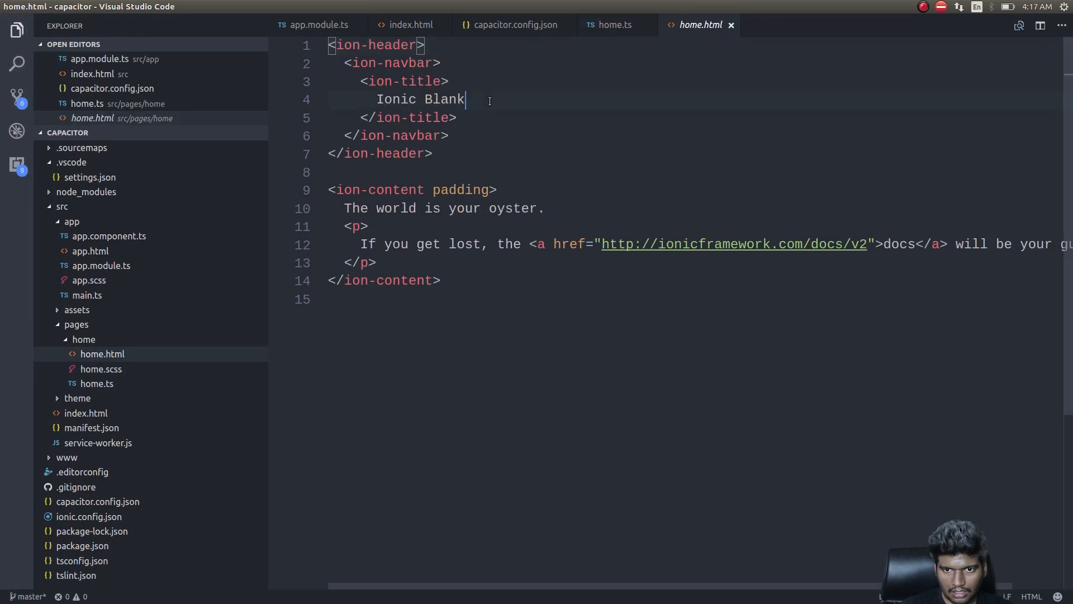
pyautogui.write('My')
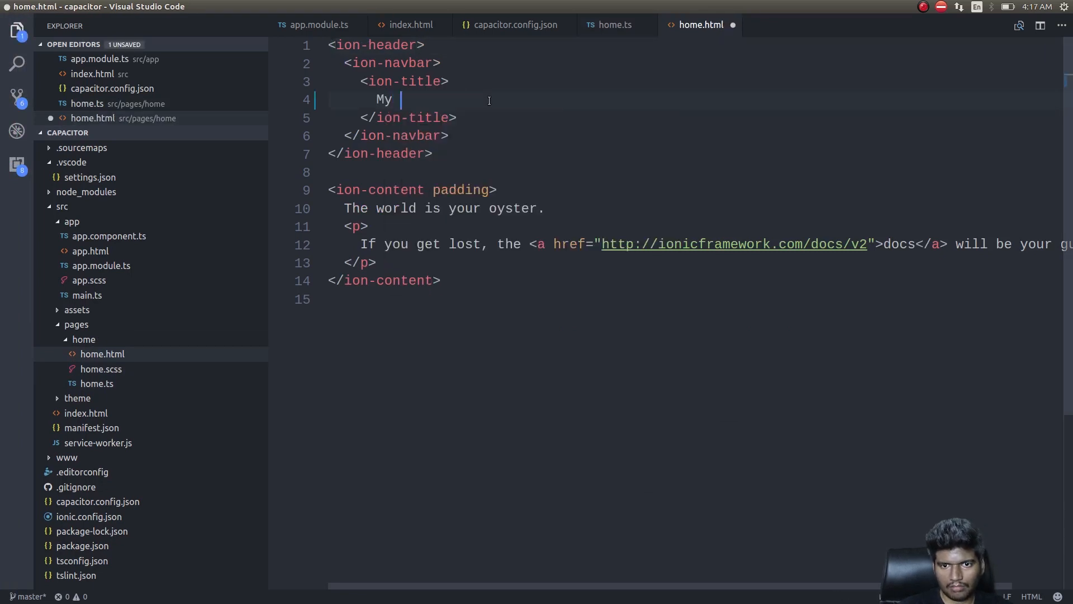
pyautogui.write('Location')
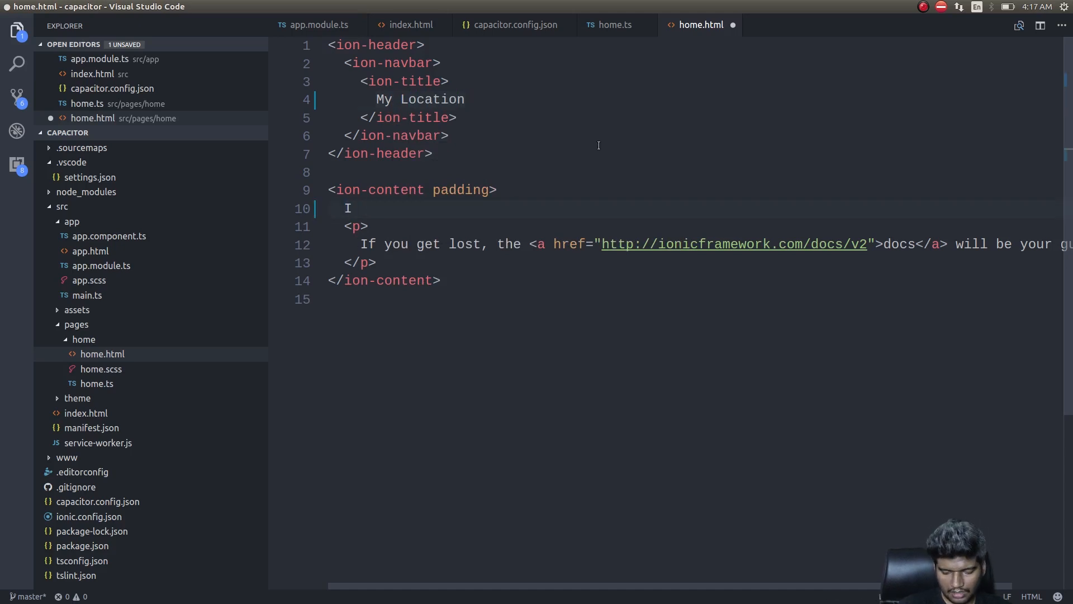
pyautogui.write("'ll p'")
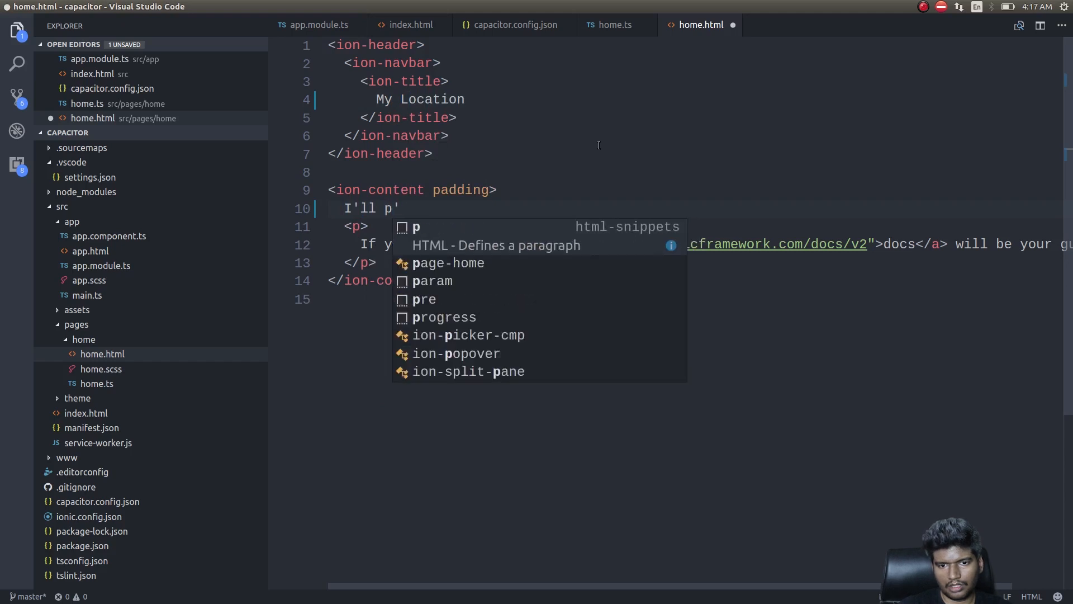
pyautogui.write('robably')
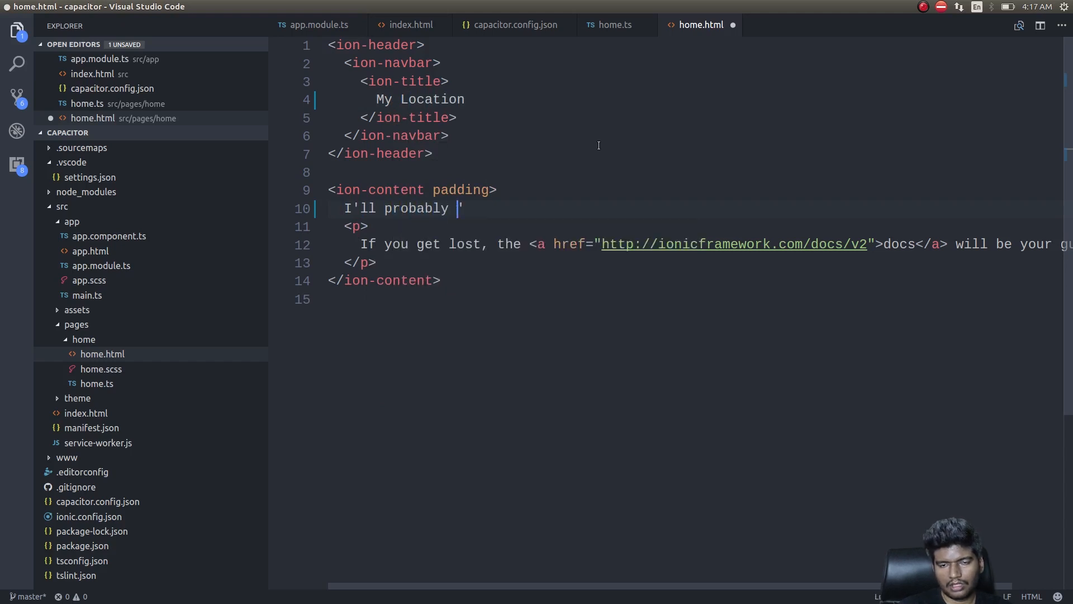
pyautogui.write('blur the')
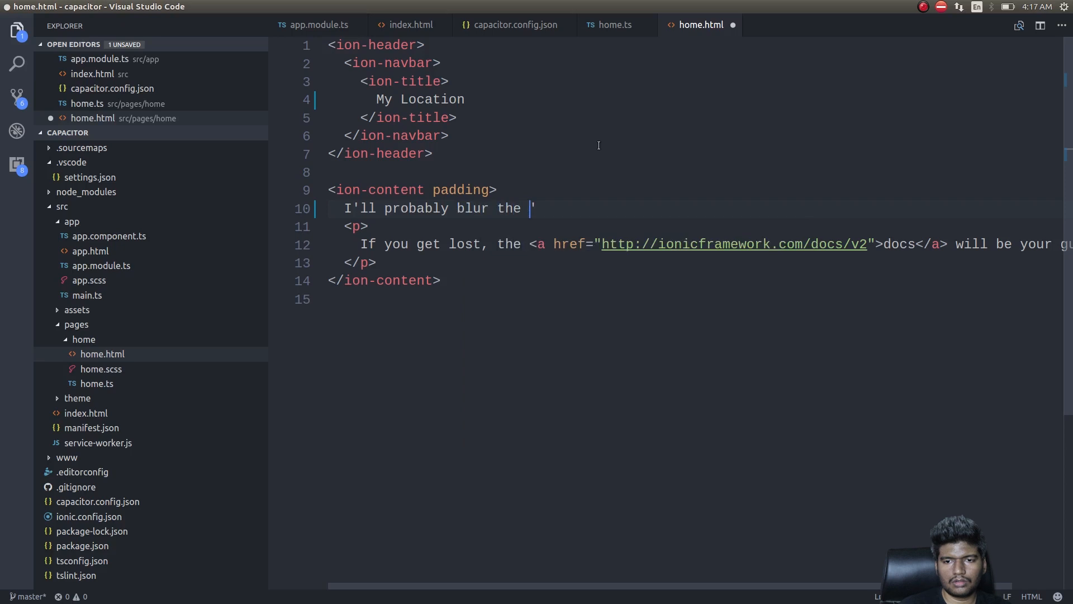
pyautogui.write('coords.')
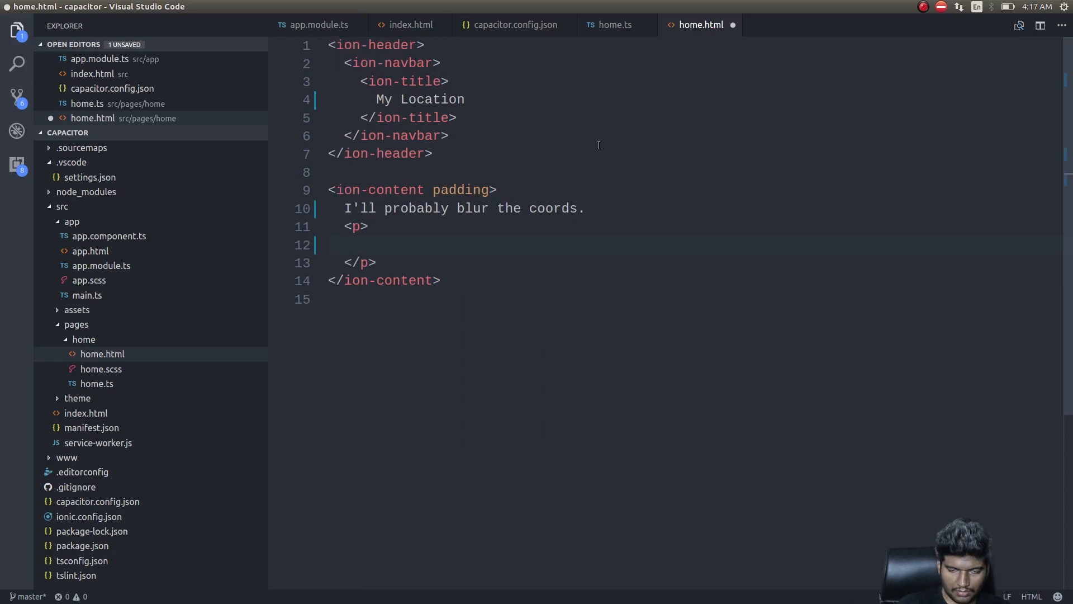
# - Add 'My lat' and 'My longitude' labels with {{latitude}} and {{longitude}} bindings
pyautogui.write('{{lat}}')
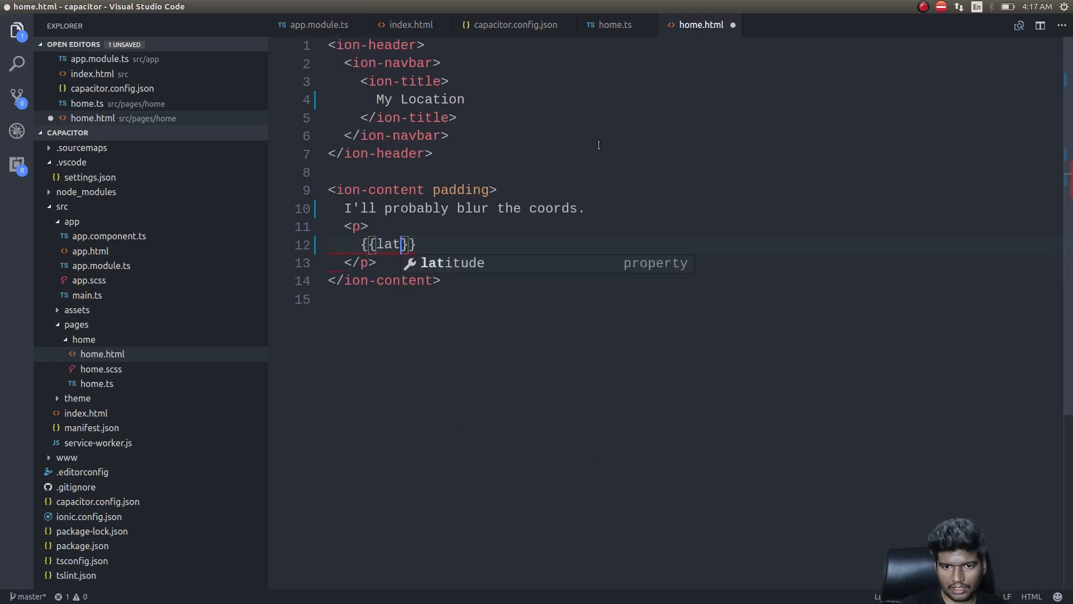
pyautogui.press('Enter')
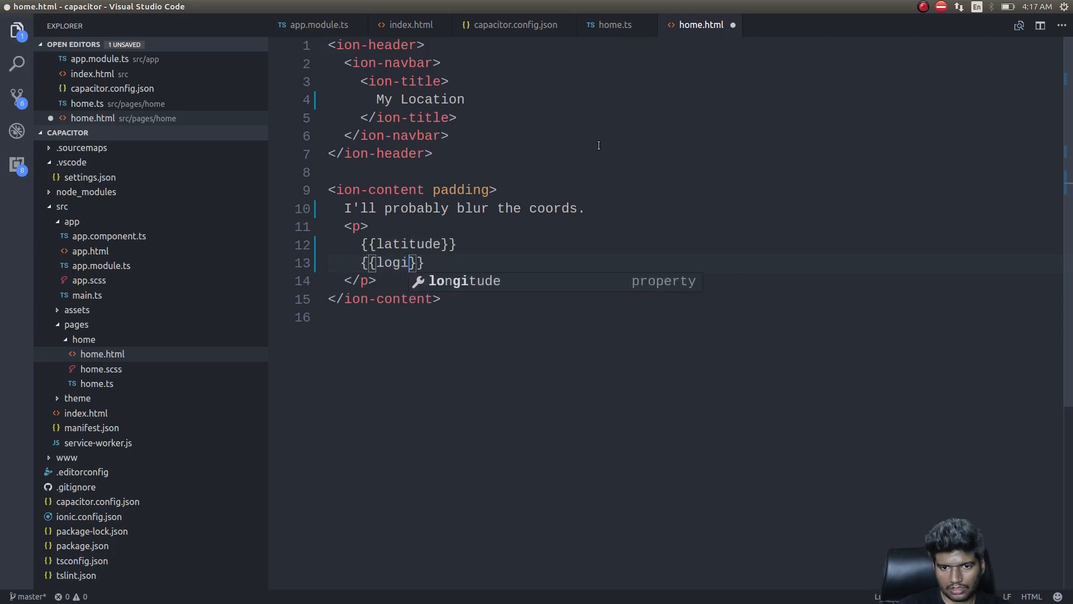
pyautogui.press('Tab')
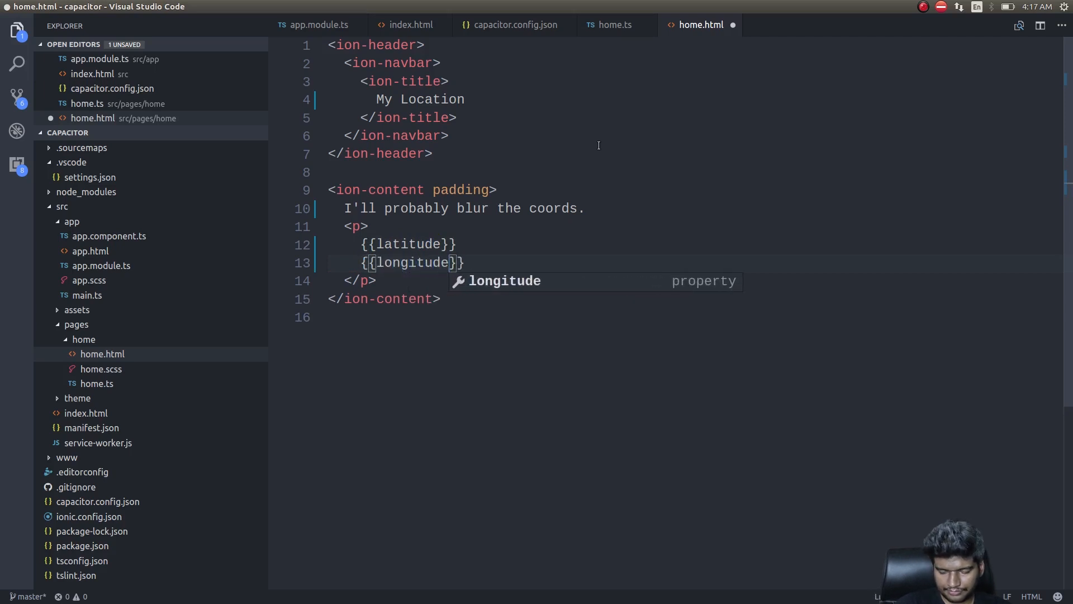
pyautogui.write('M')
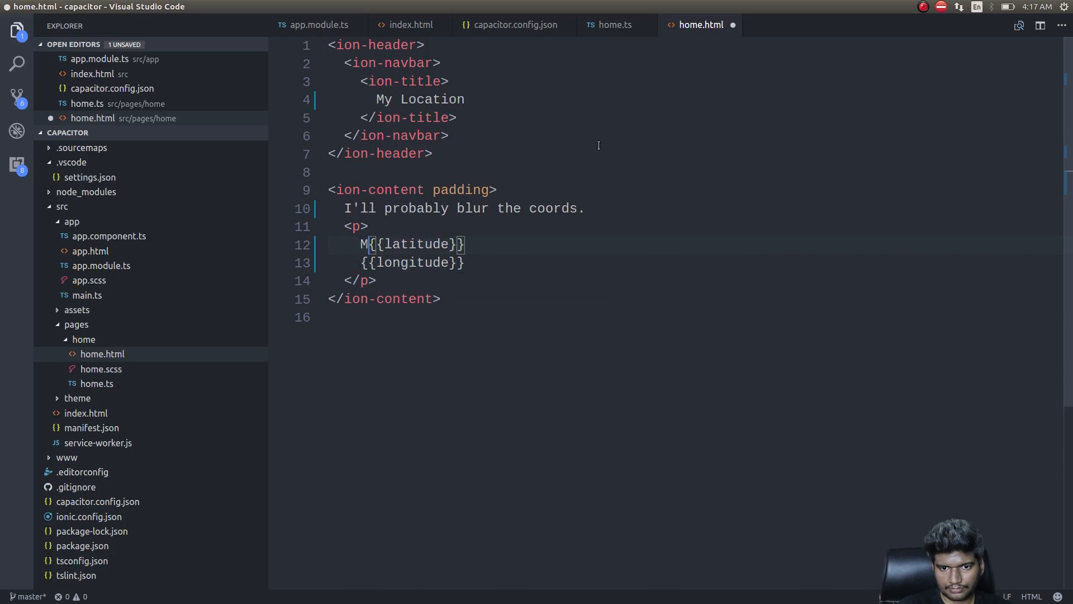
pyautogui.write('y lat =')
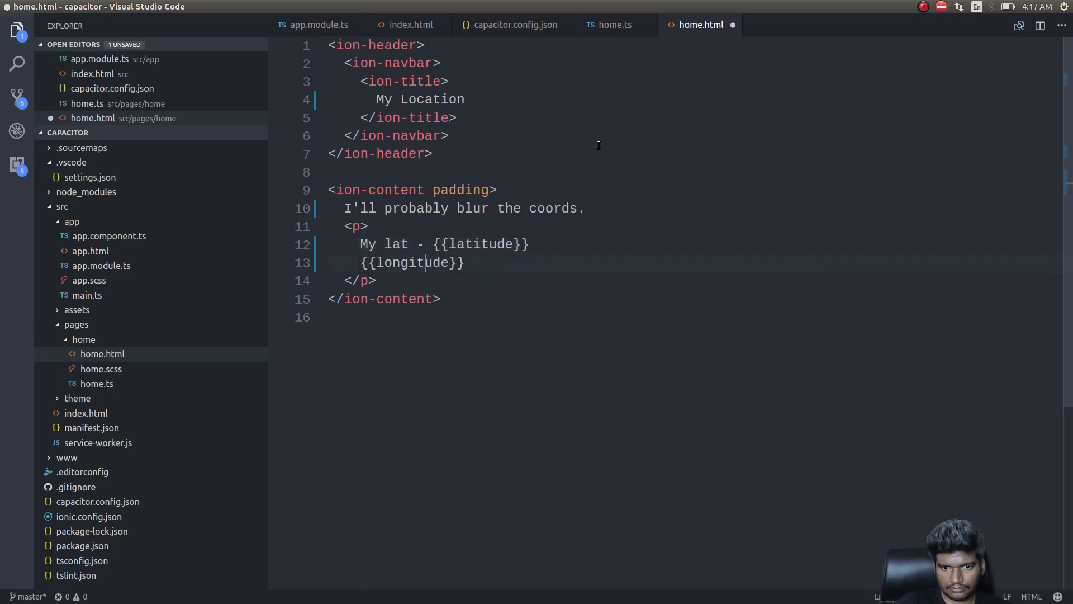
pyautogui.write('My lon')
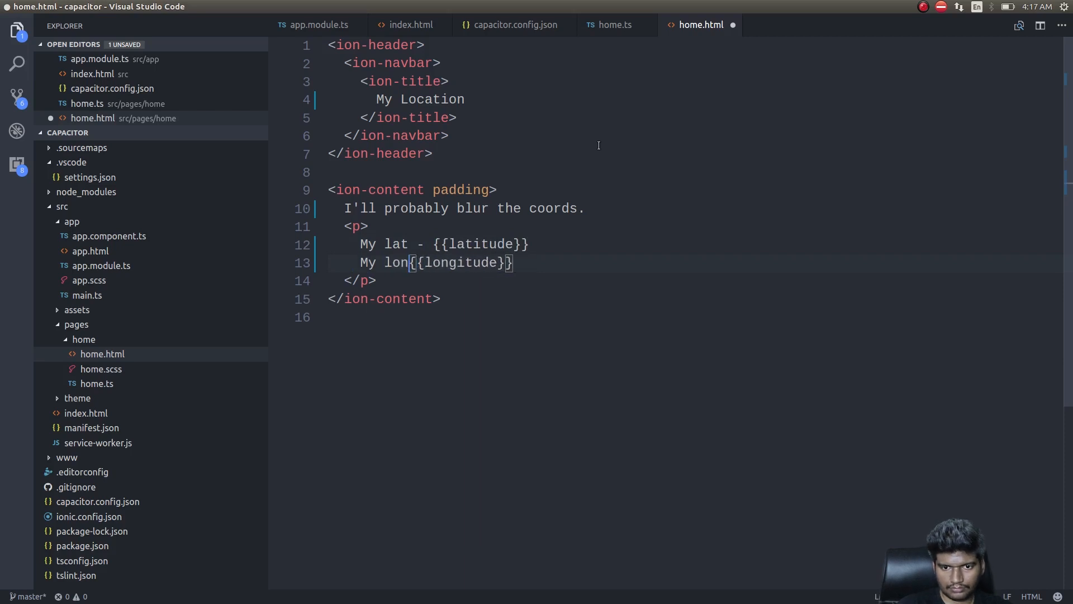
pyautogui.write('gitude')
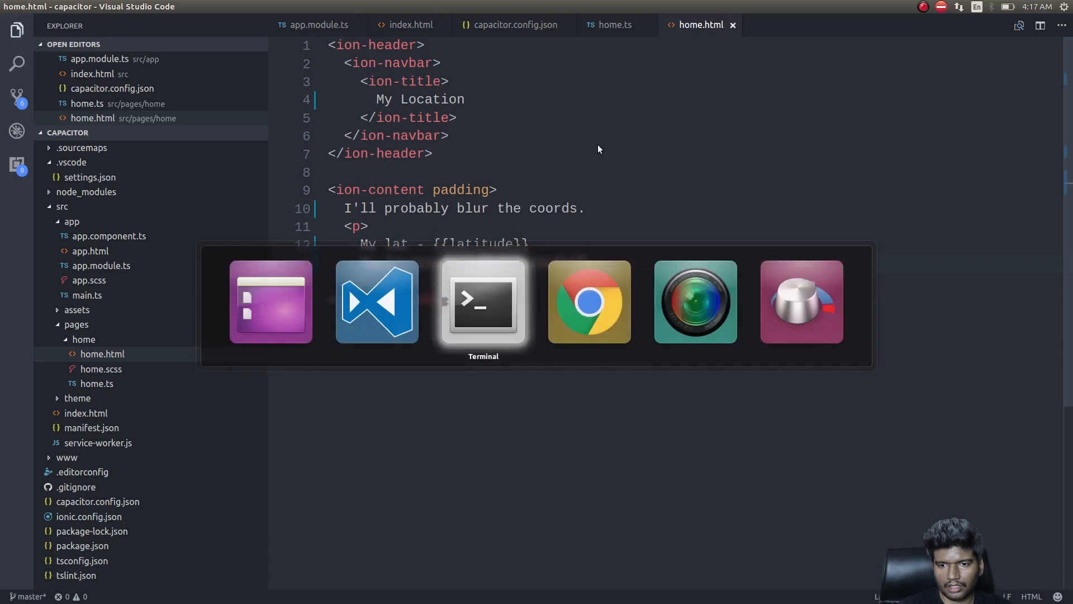
# - In the terminal, rebuild with npm run build, copy via npx cap copy, and start npx cap serve
pyautogui.click(483, 302)
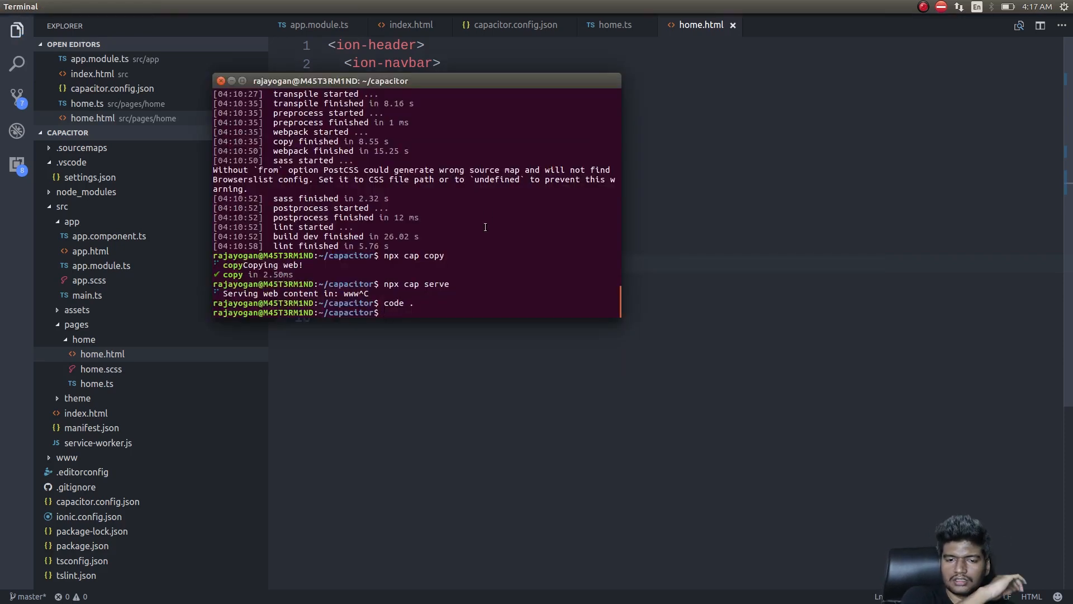
pyautogui.write('npm')
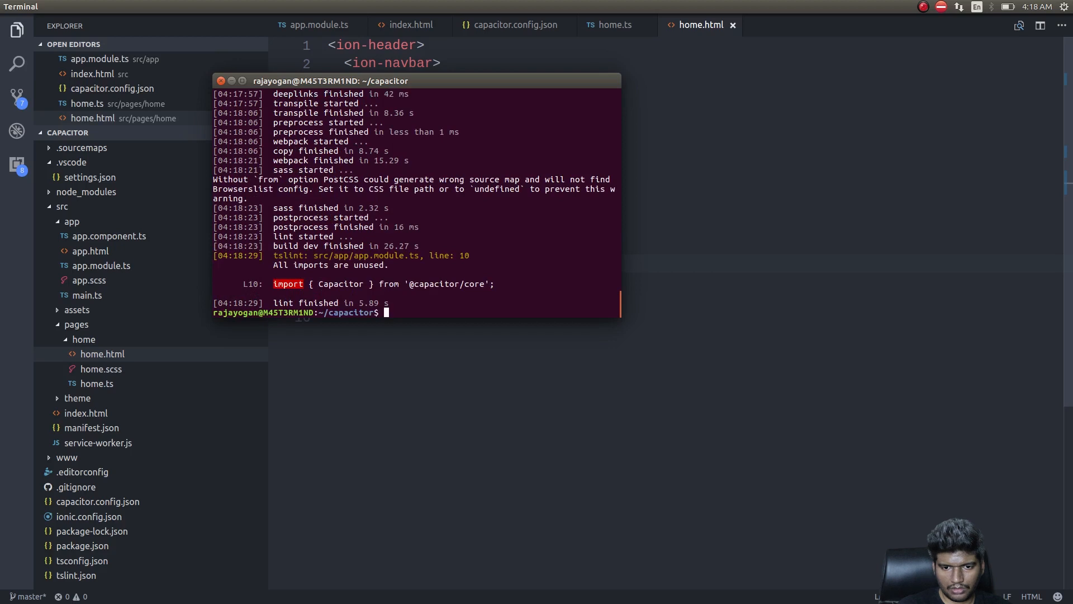
pyautogui.write('npx cap copy')
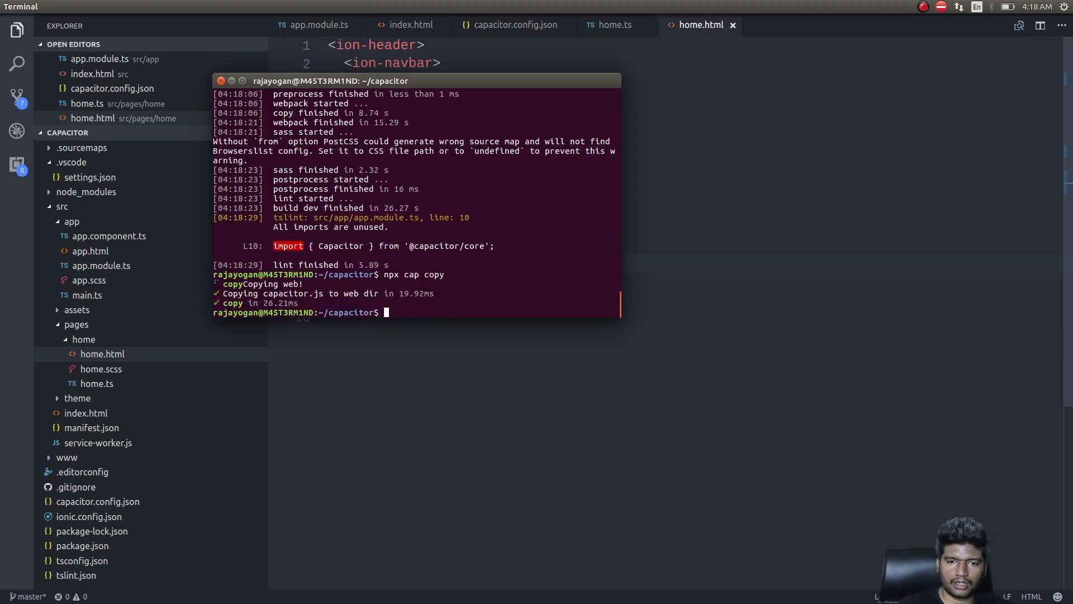
pyautogui.write('npx ca')
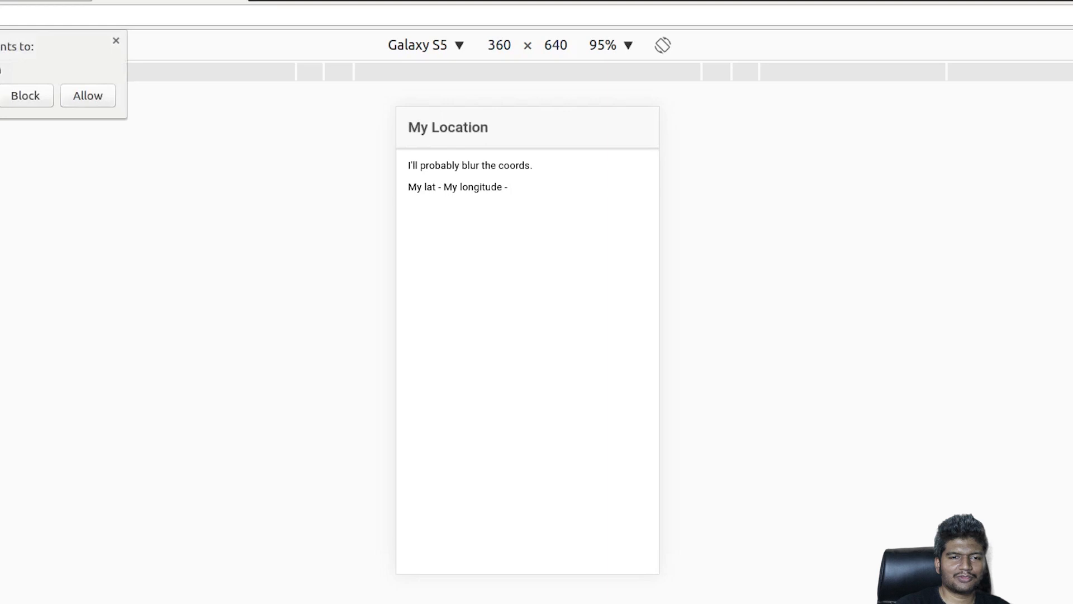
# - Allow Chrome's location permission prompt so latitude and longitude appear in the Galaxy S5 view
pyautogui.click(88, 96)
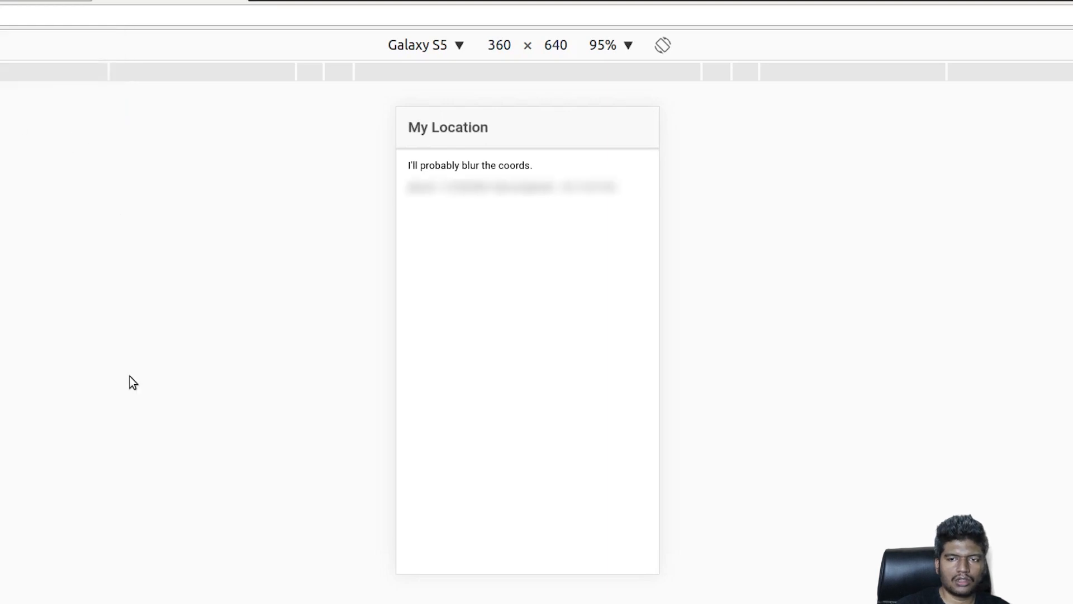